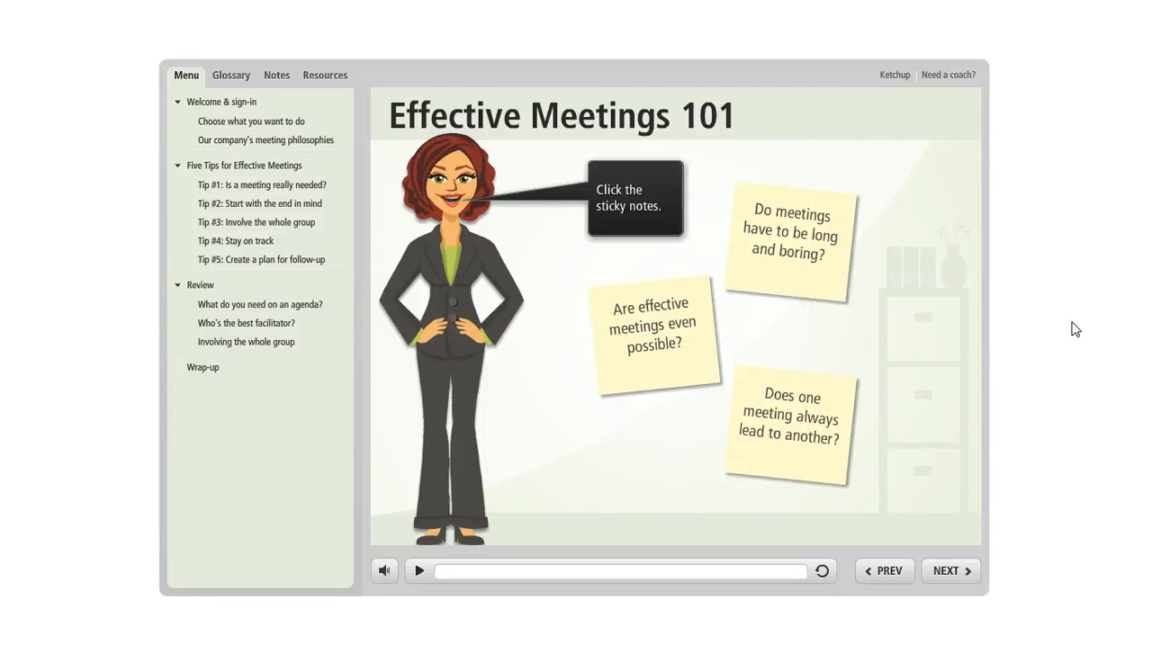
Preview the slide and click two sticky notes to reveal their NO and YES answers
click(790, 234)
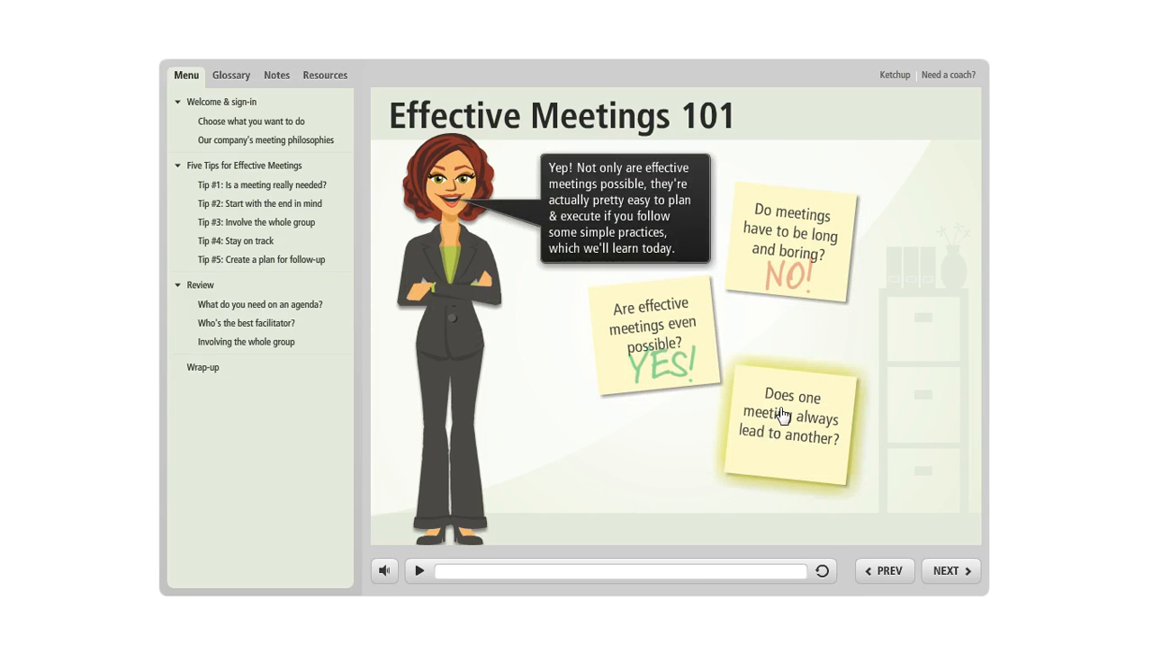
click(789, 427)
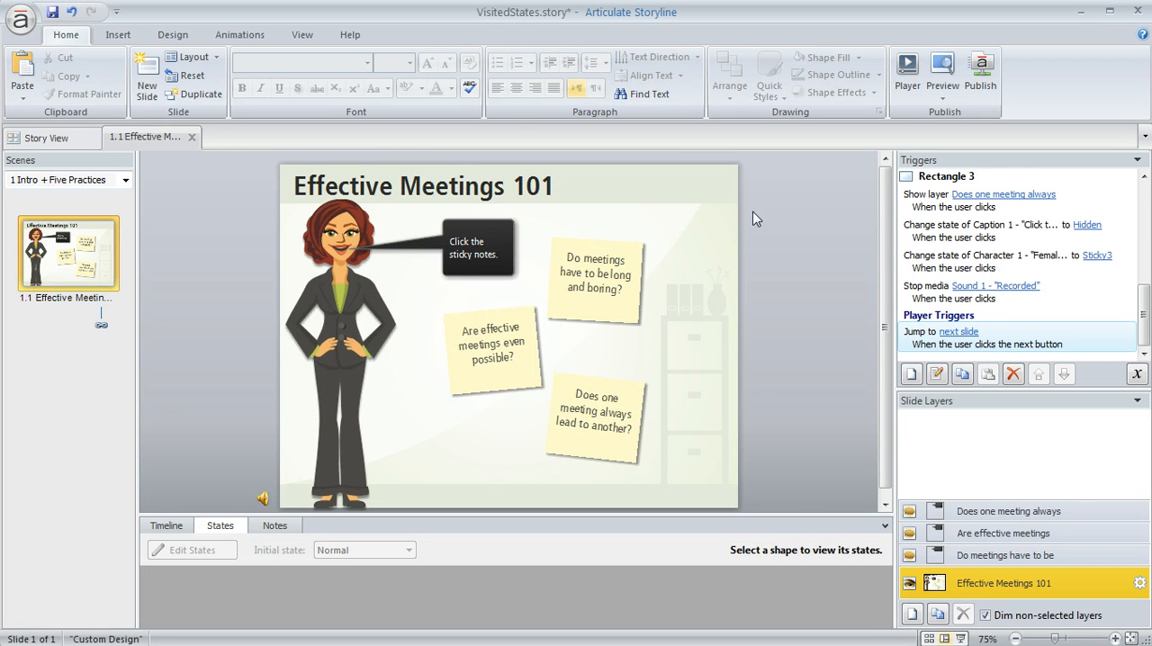
Select the 'long and boring' sticky note and look over its Insert and Shape Fill options
click(594, 274)
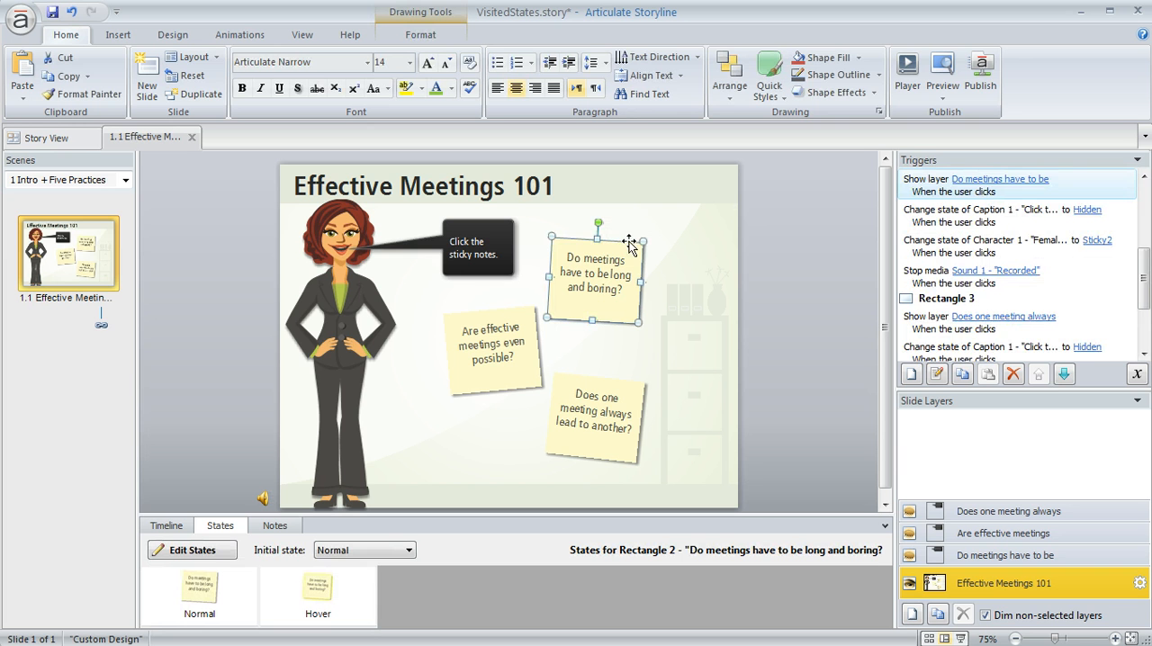
mouse_move(601, 250)
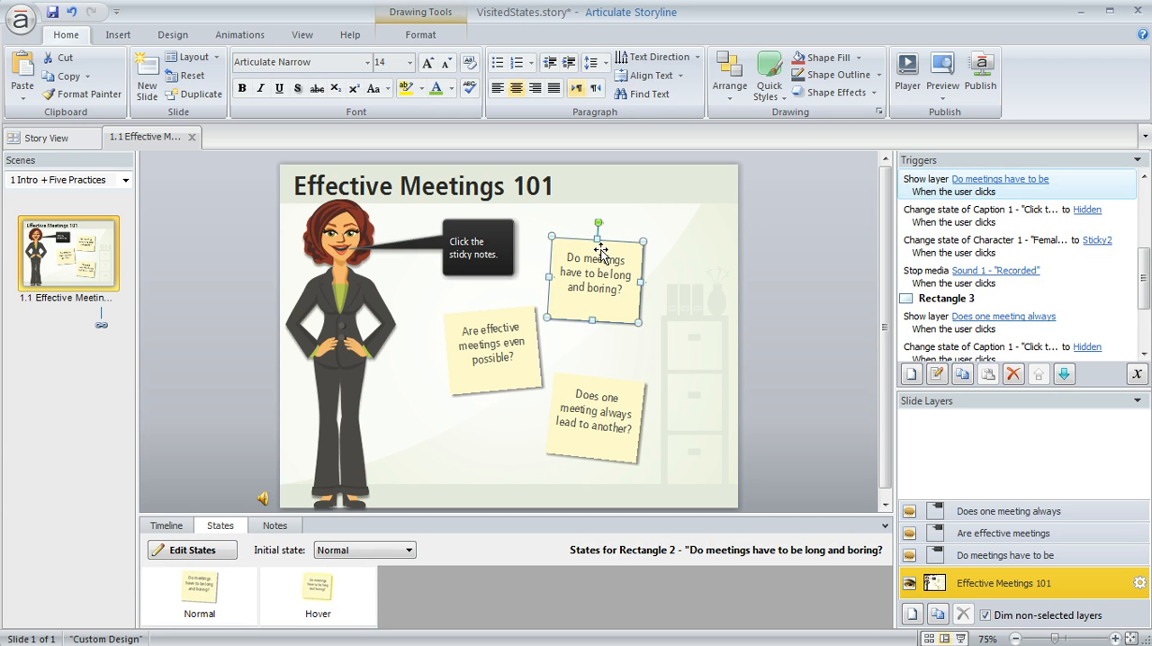
click(118, 34)
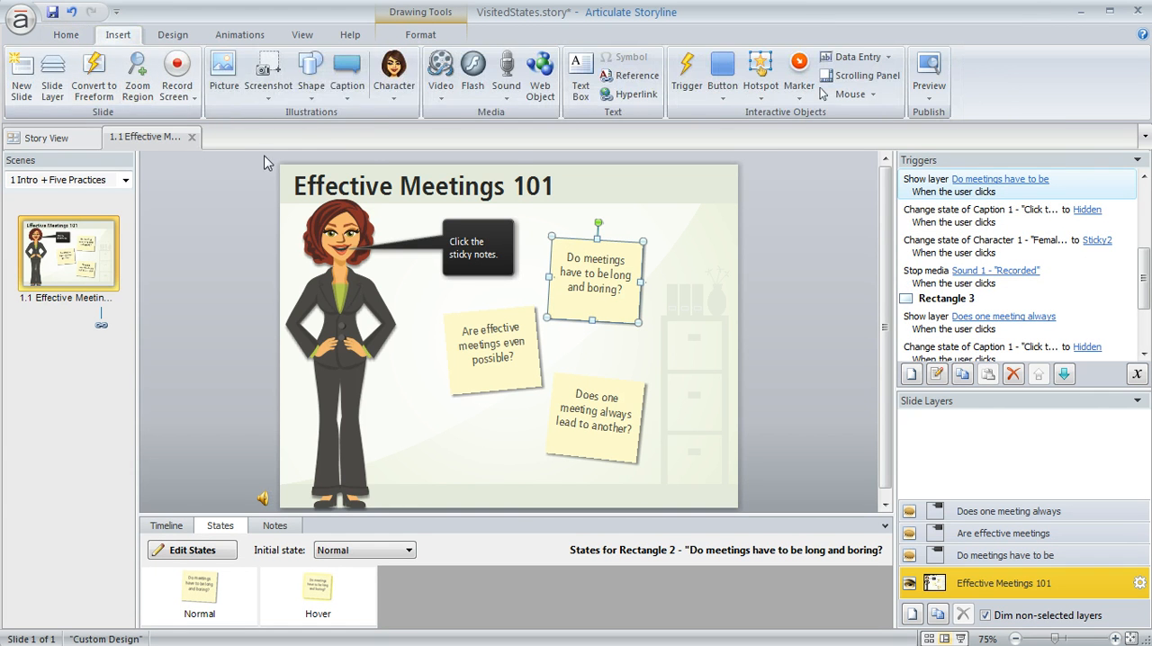
click(310, 72)
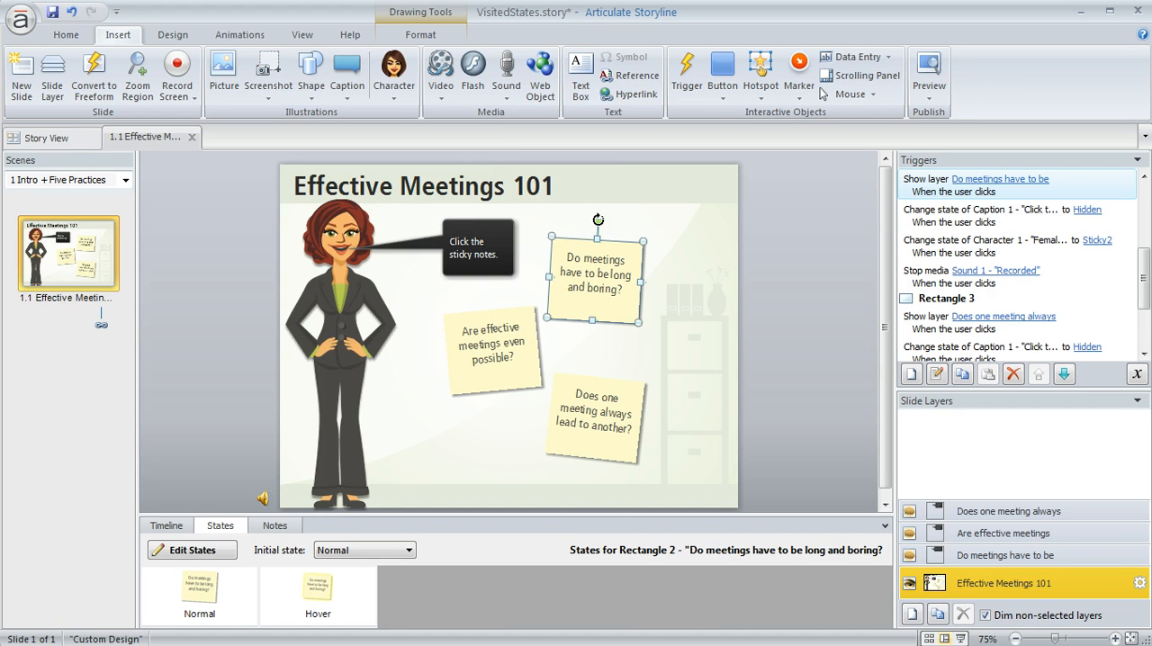
click(420, 34)
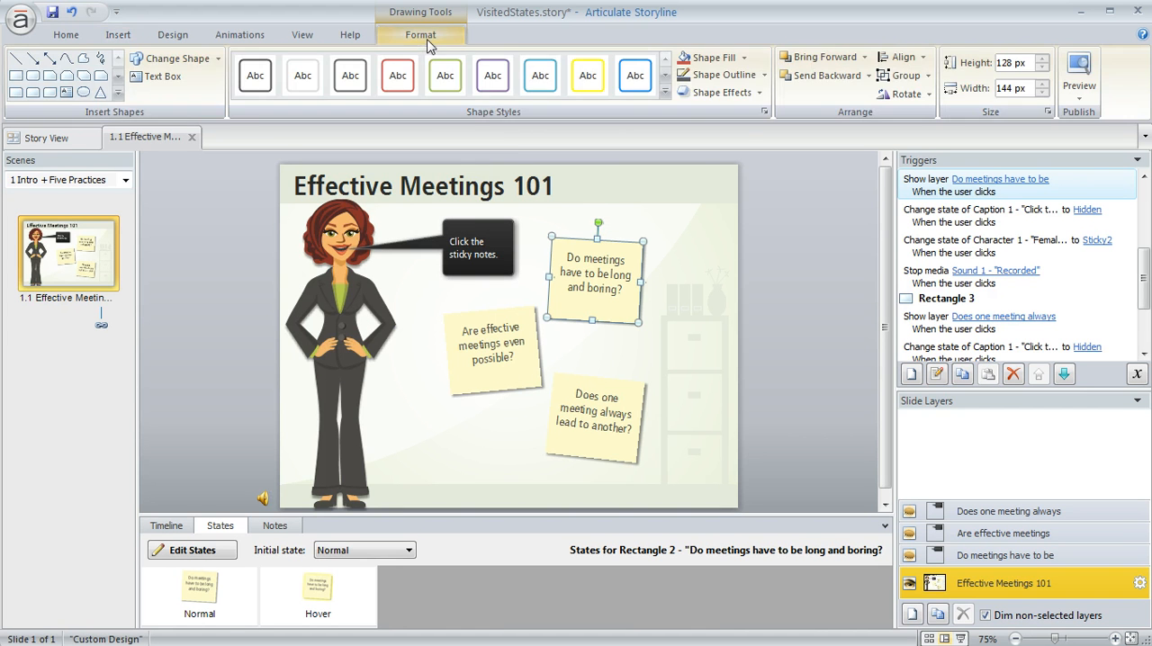
click(745, 56)
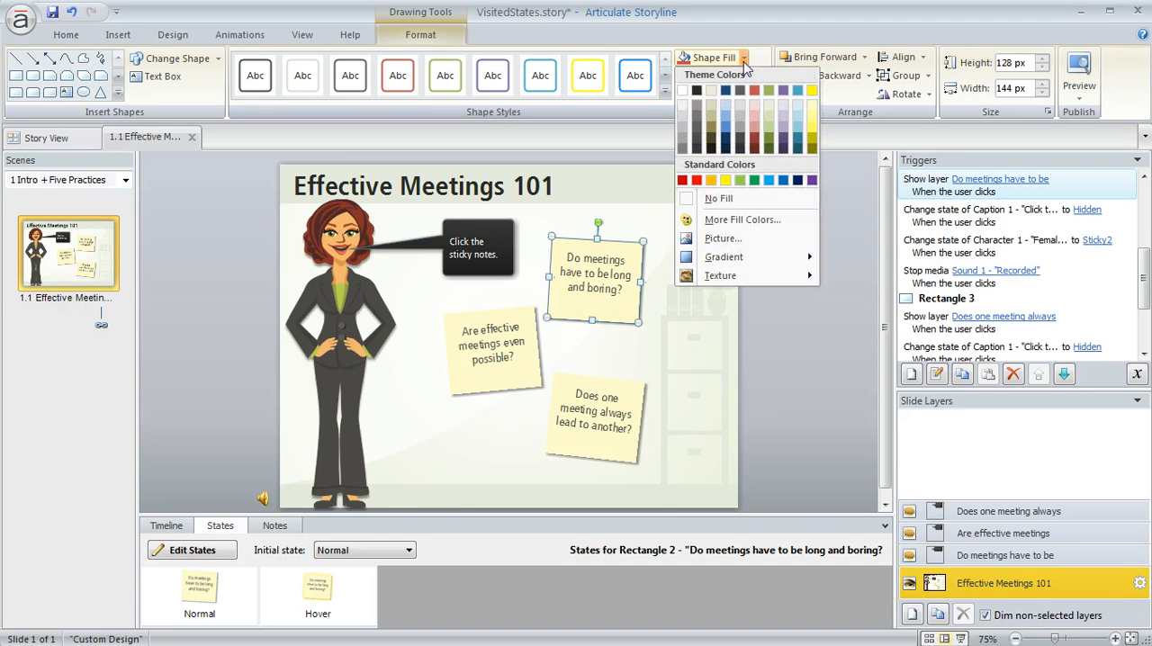
click(720, 92)
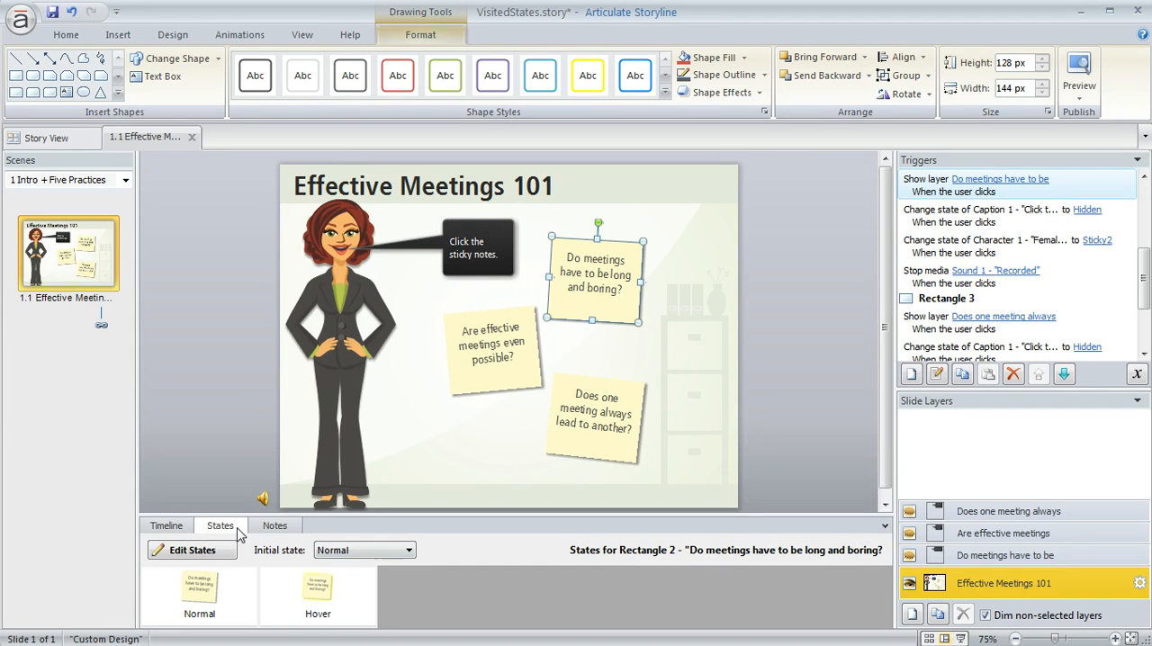
mouse_move(227, 531)
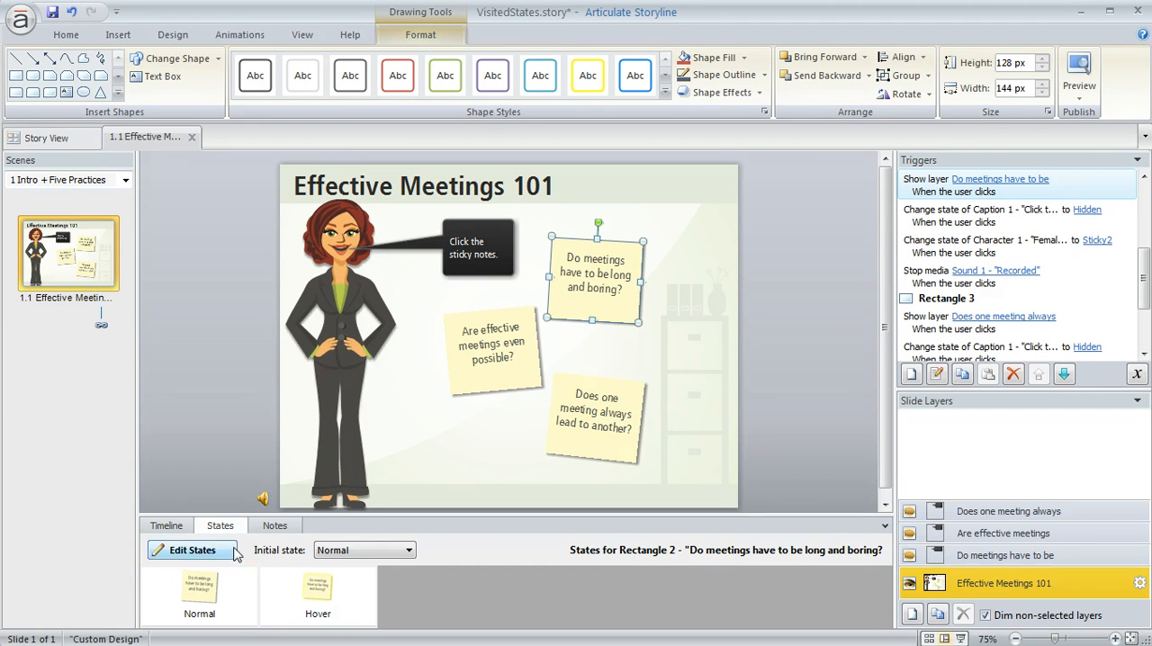
Enter Edit States for the 'long and boring' note, listing Normal and Hover
click(199, 594)
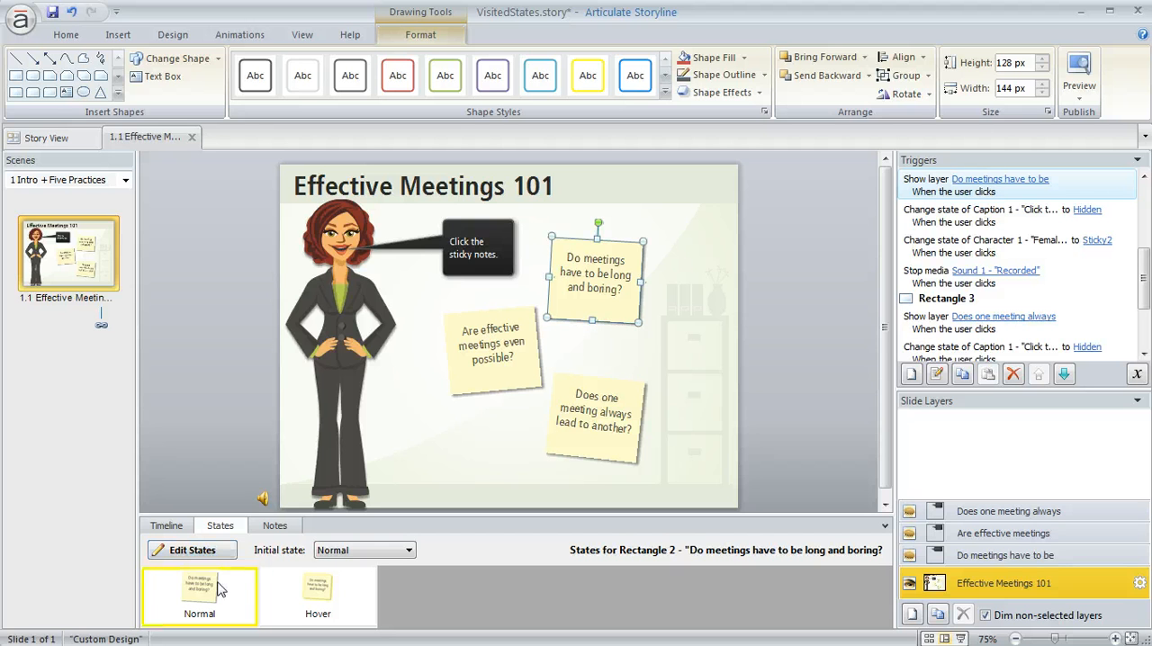
mouse_move(227, 606)
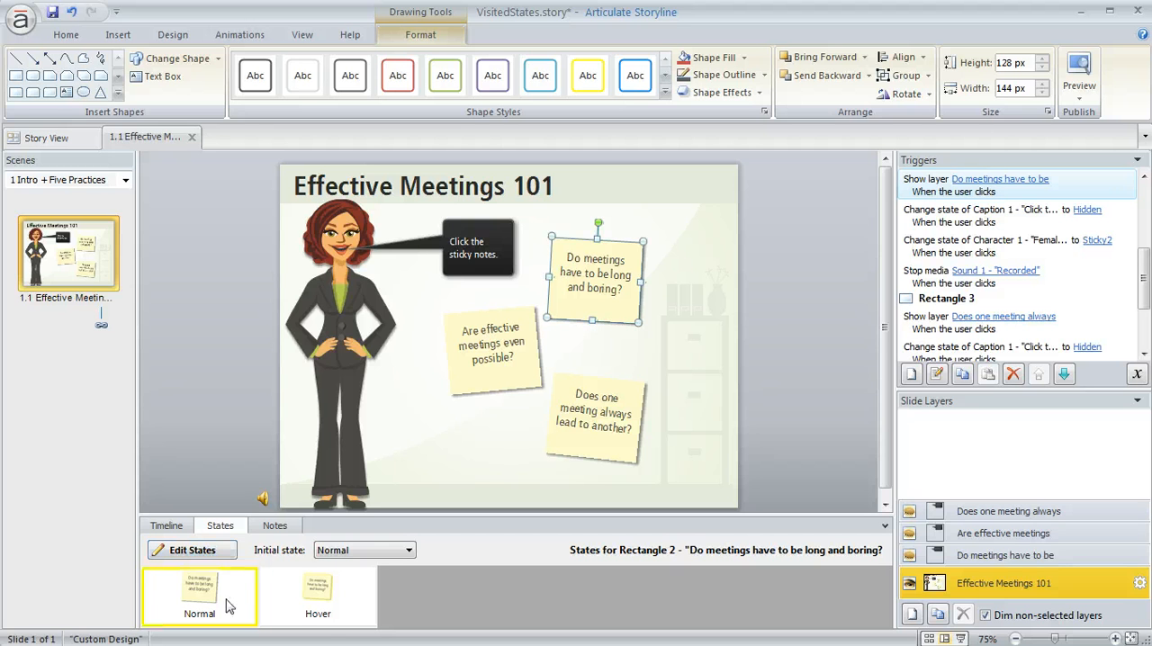
click(318, 594)
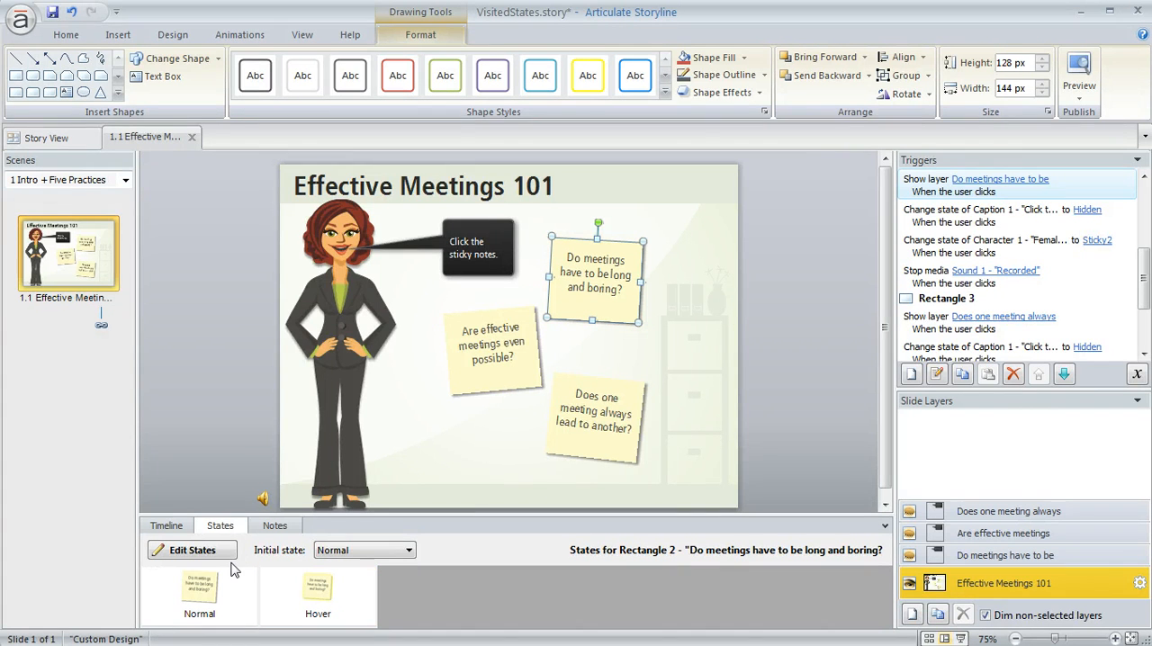
click(192, 549)
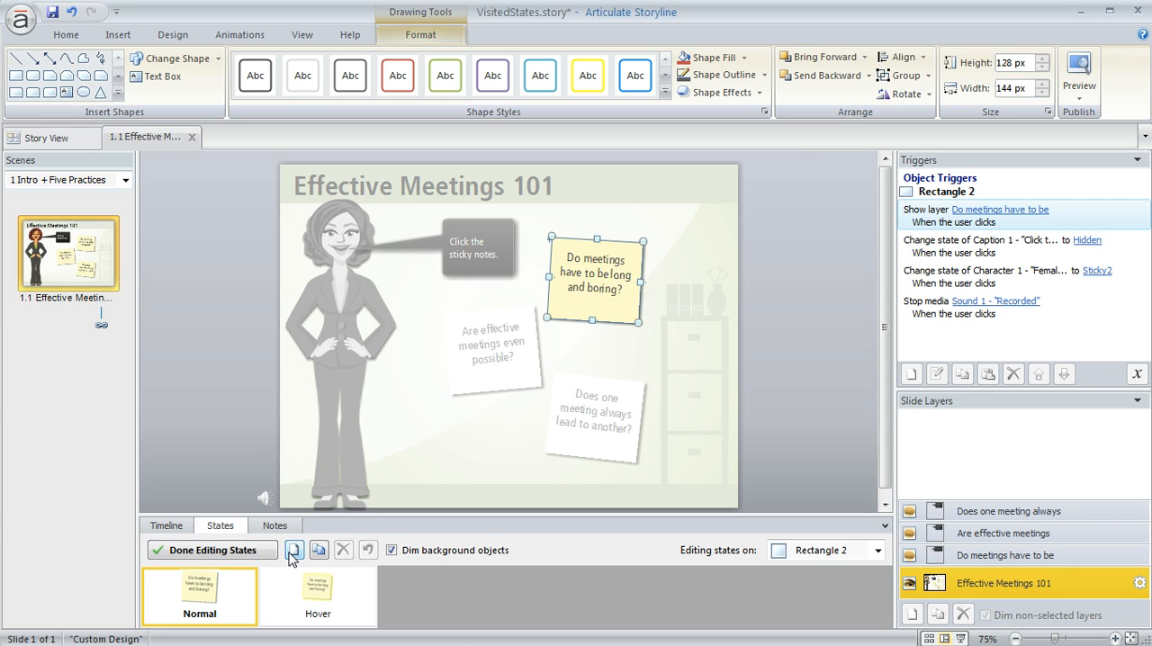
Add a built-in Visited state to the 'long and boring' note
click(295, 550)
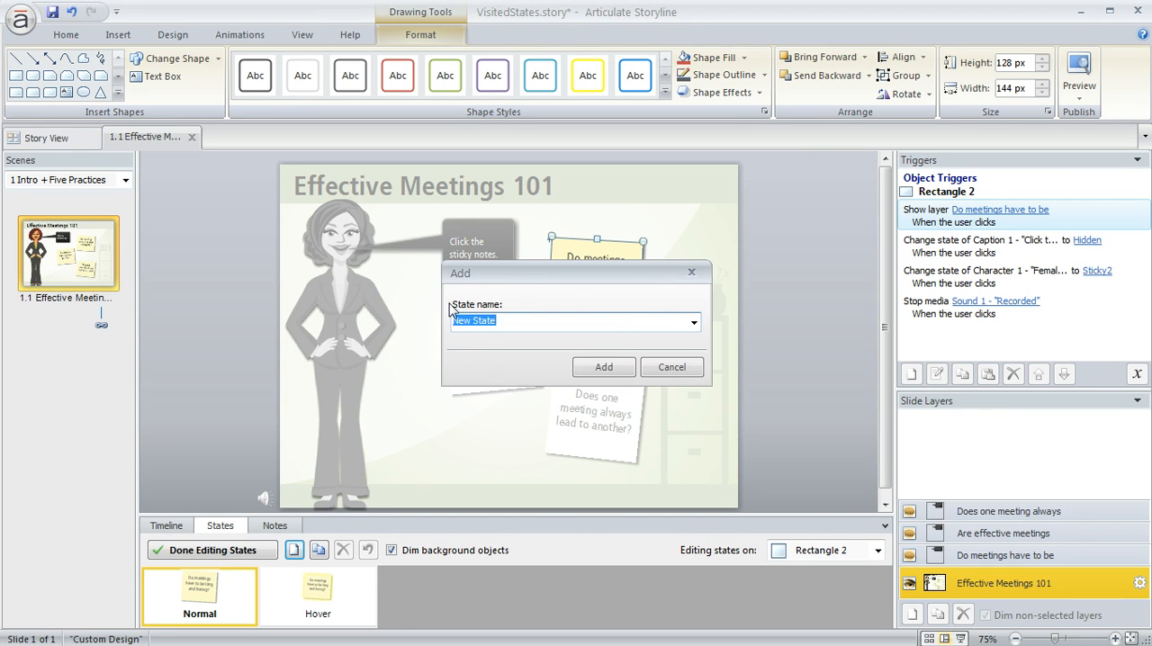
mouse_move(491, 360)
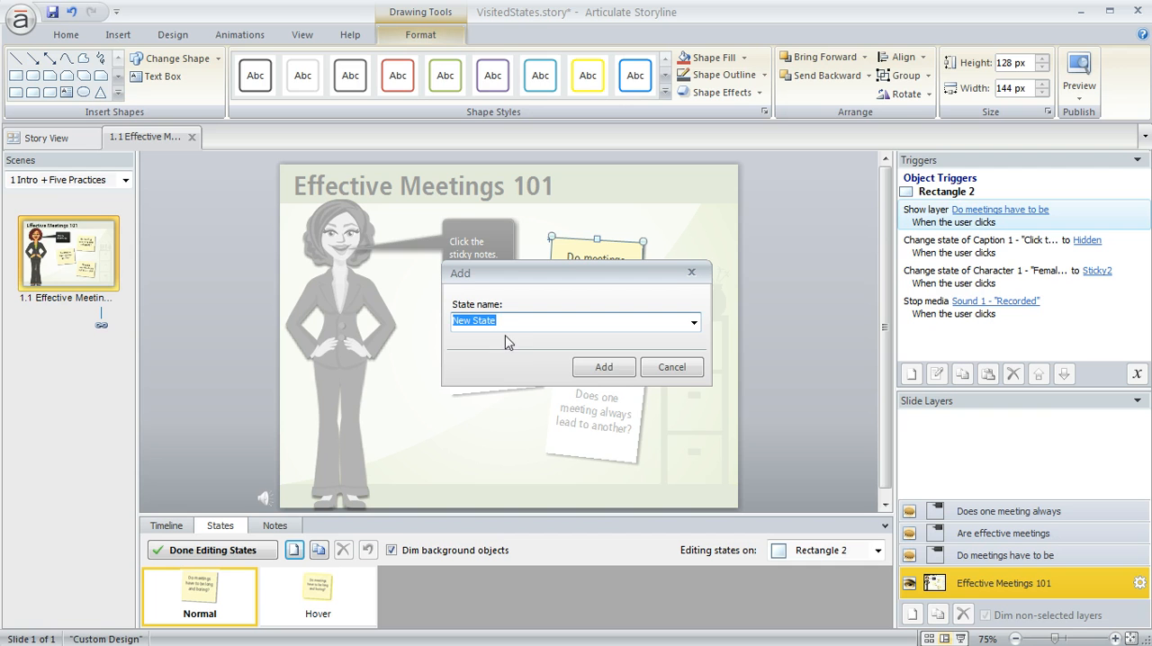
click(693, 322)
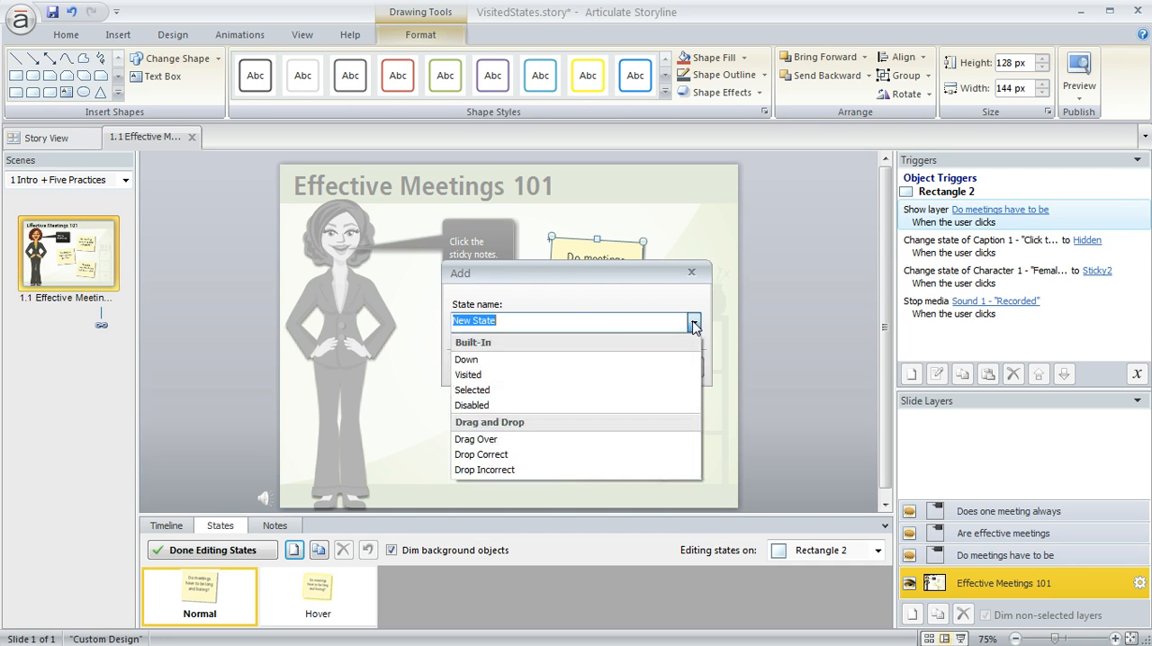
mouse_move(468, 374)
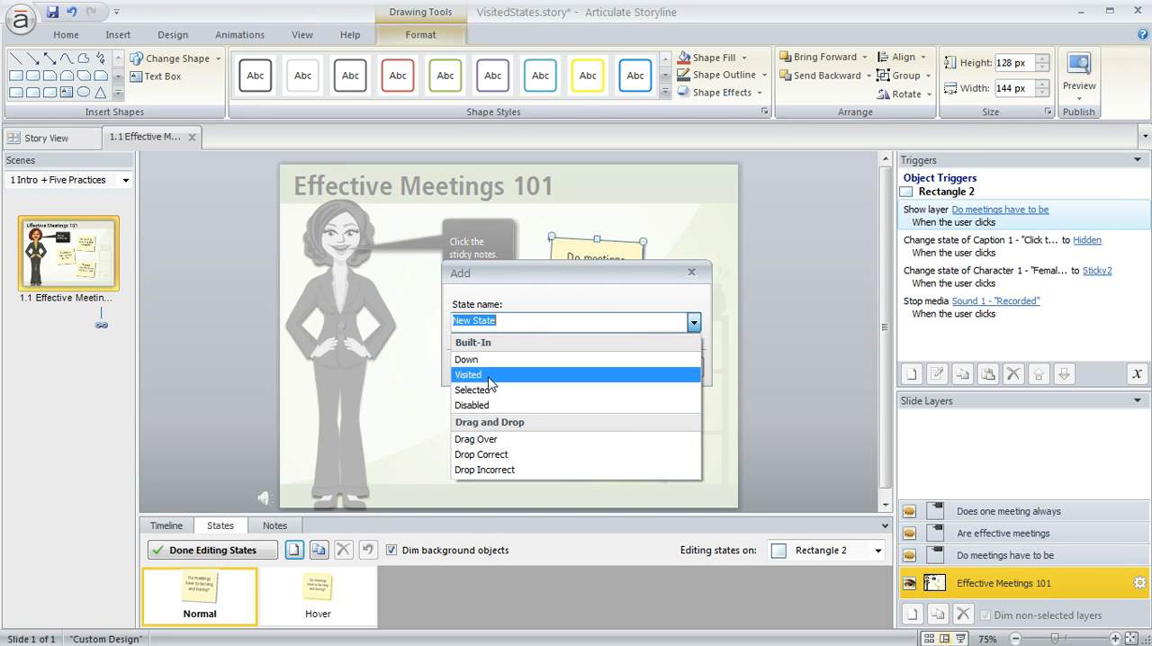
click(468, 374)
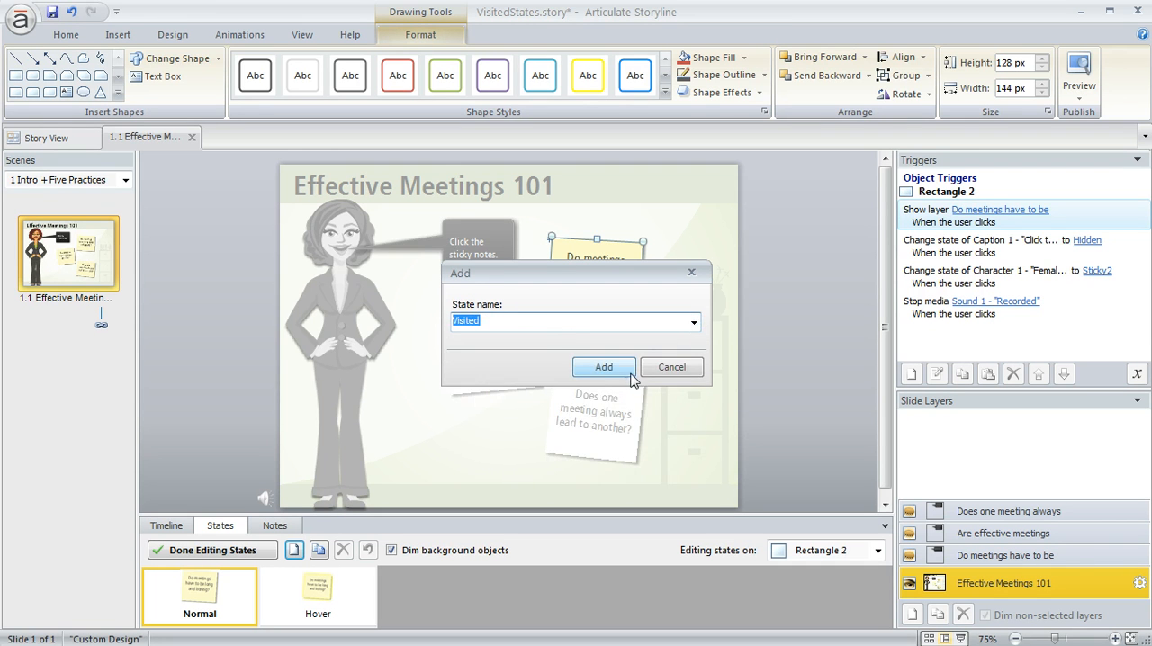
click(602, 367)
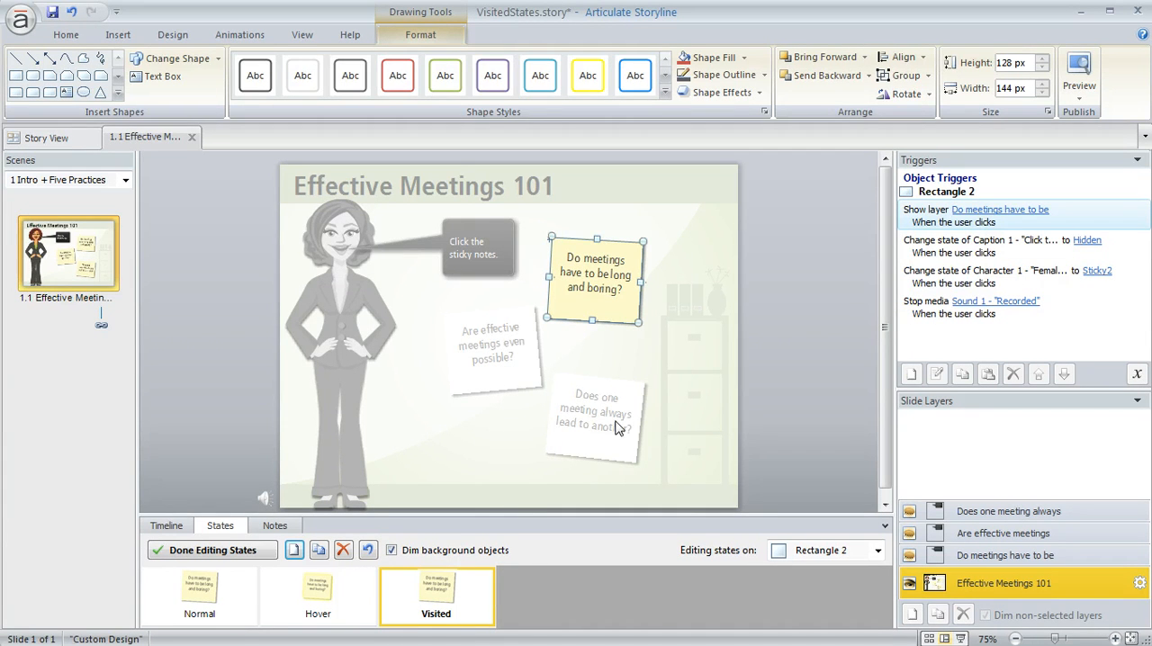
mouse_move(607, 316)
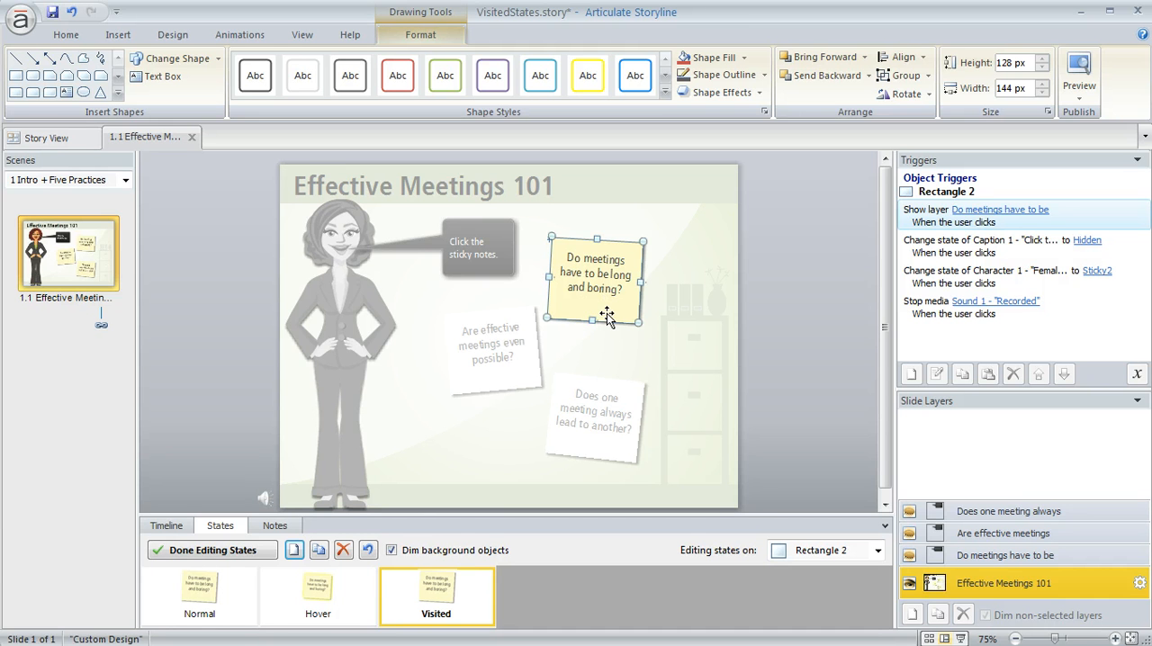
Show the Insert options while editing the note's Visited state
click(117, 34)
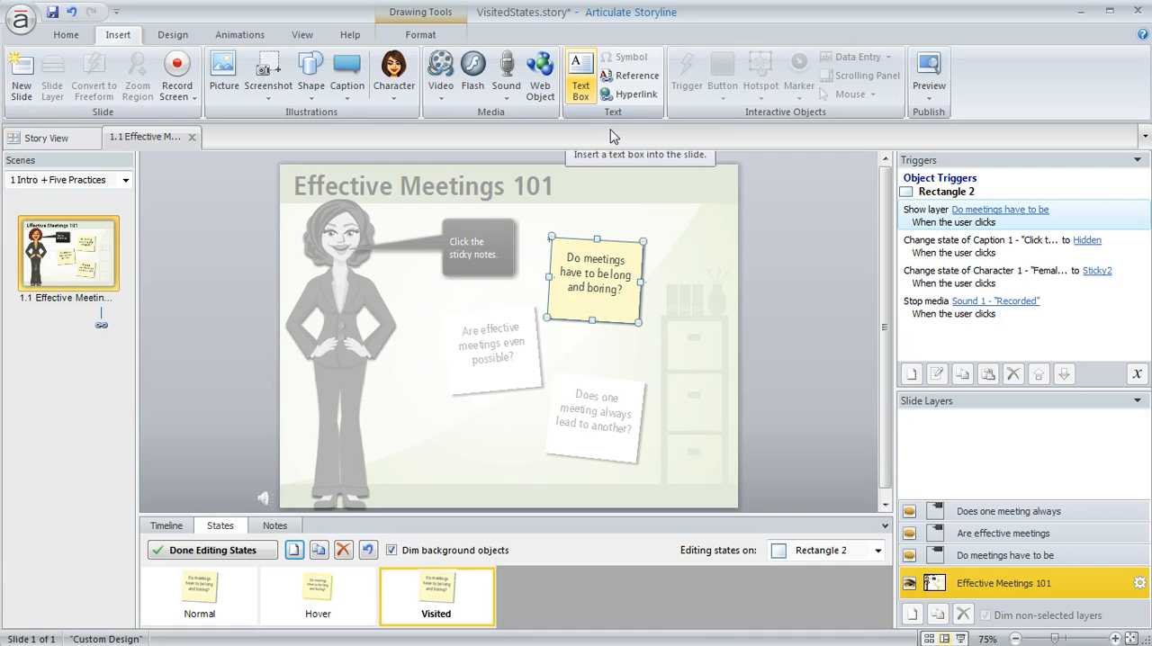
mouse_move(619, 307)
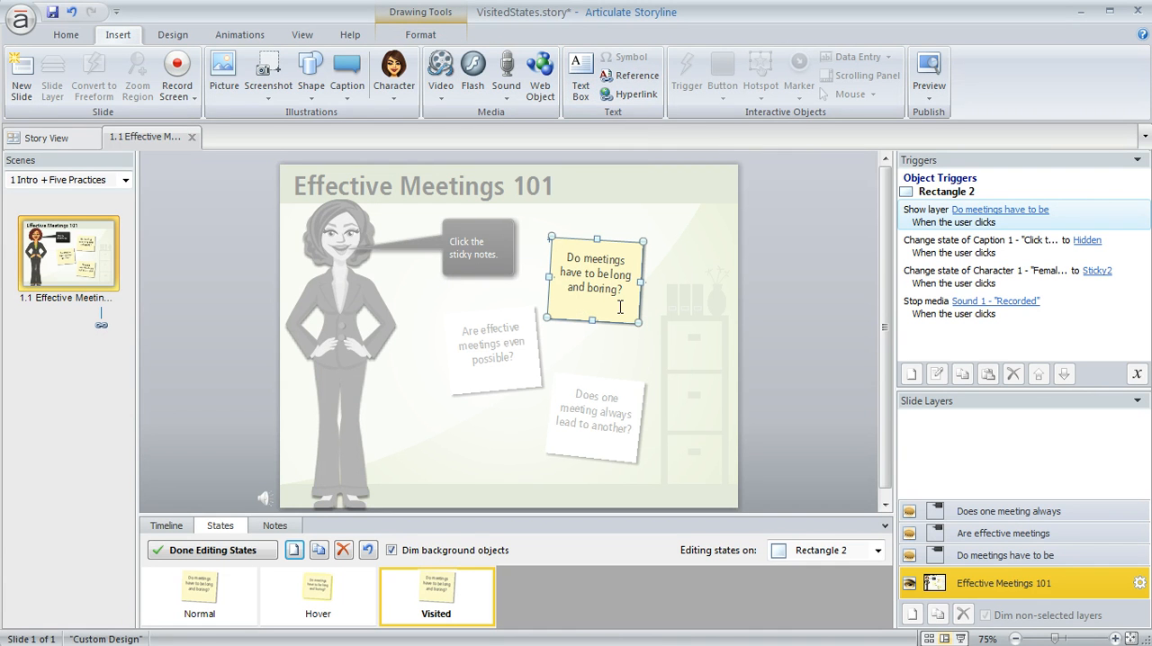
mouse_move(729, 291)
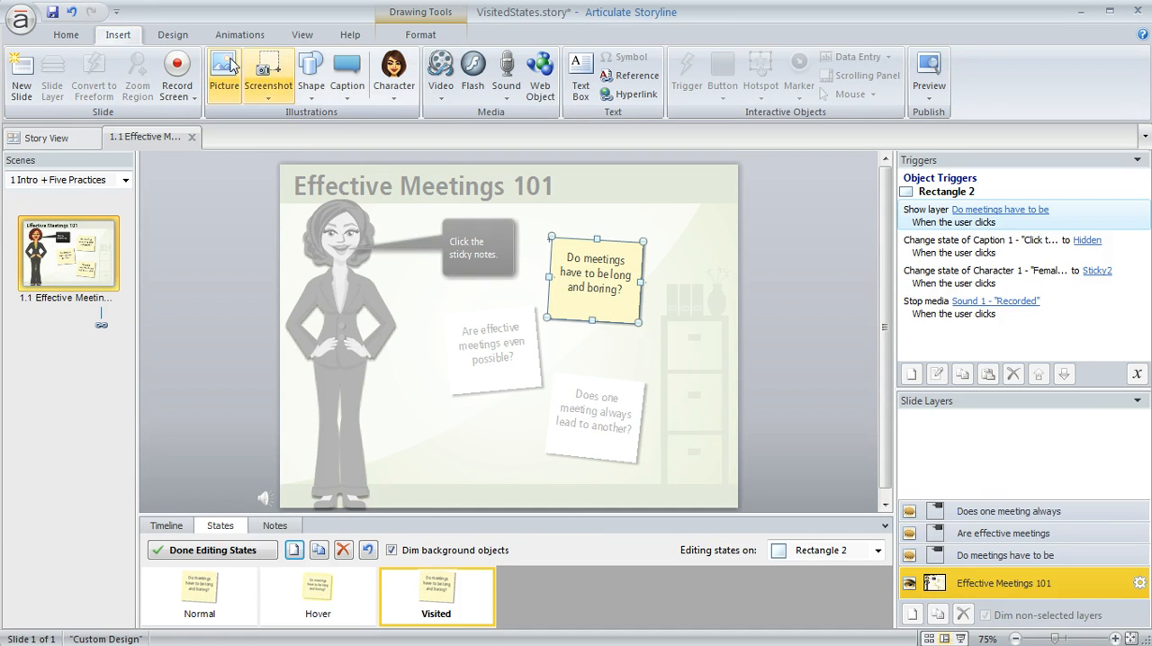
Start inserting a picture to place the NO graphic on the Visited state
click(223, 72)
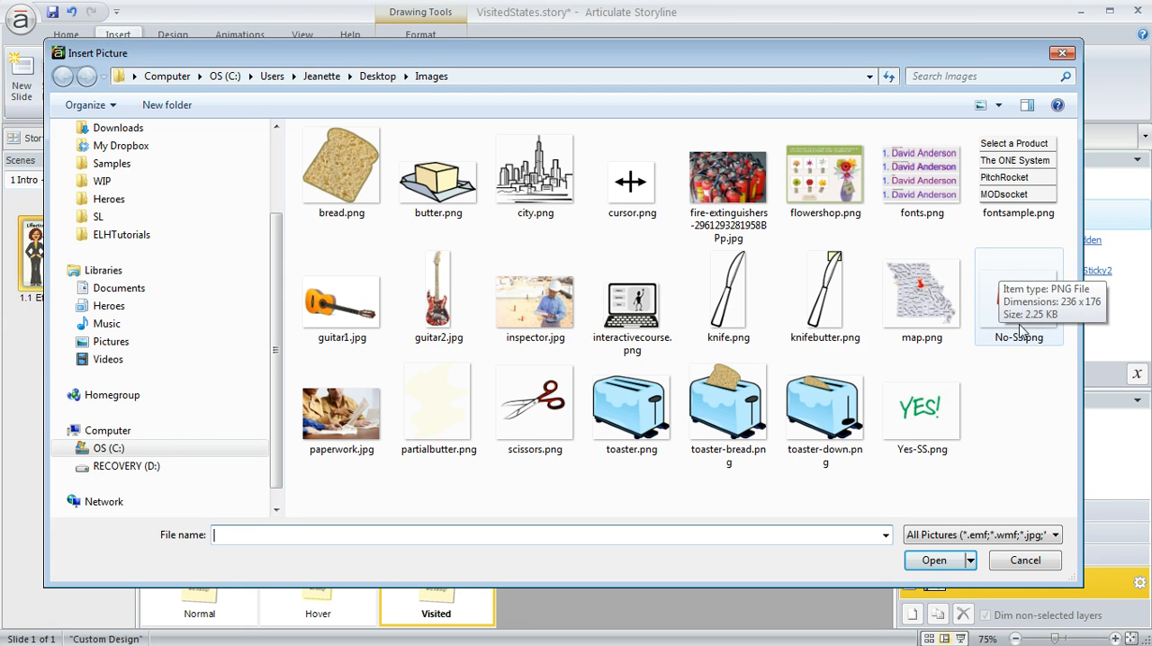
mouse_move(992, 317)
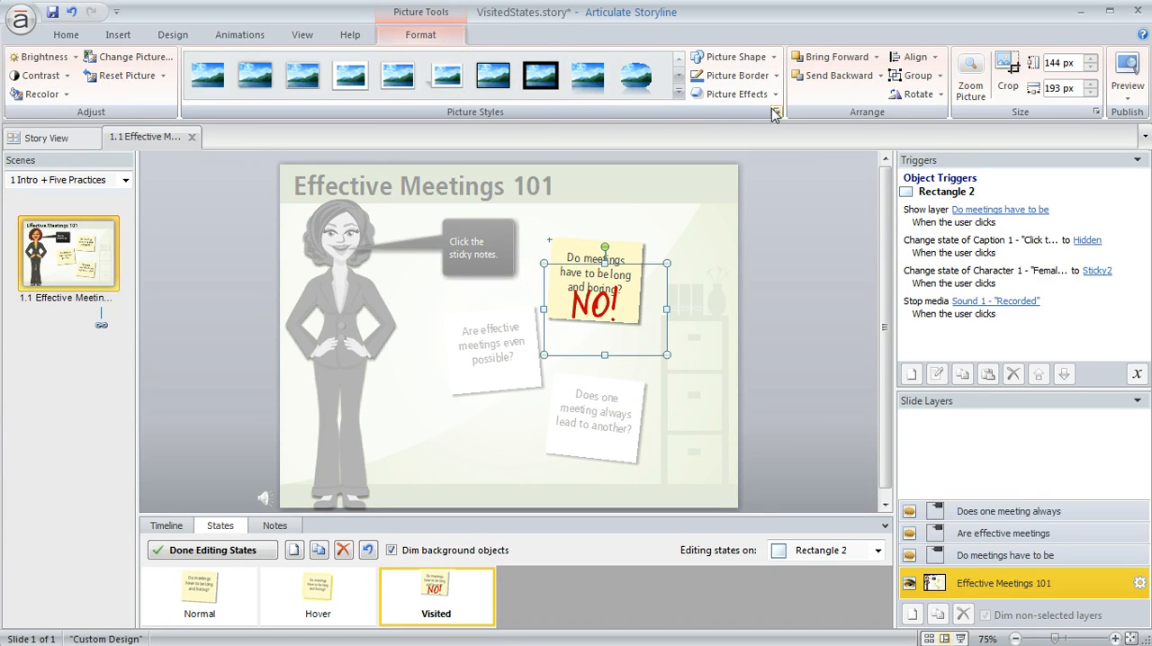
Raise the NO graphic's transparency to 64% in Format Picture
click(775, 111)
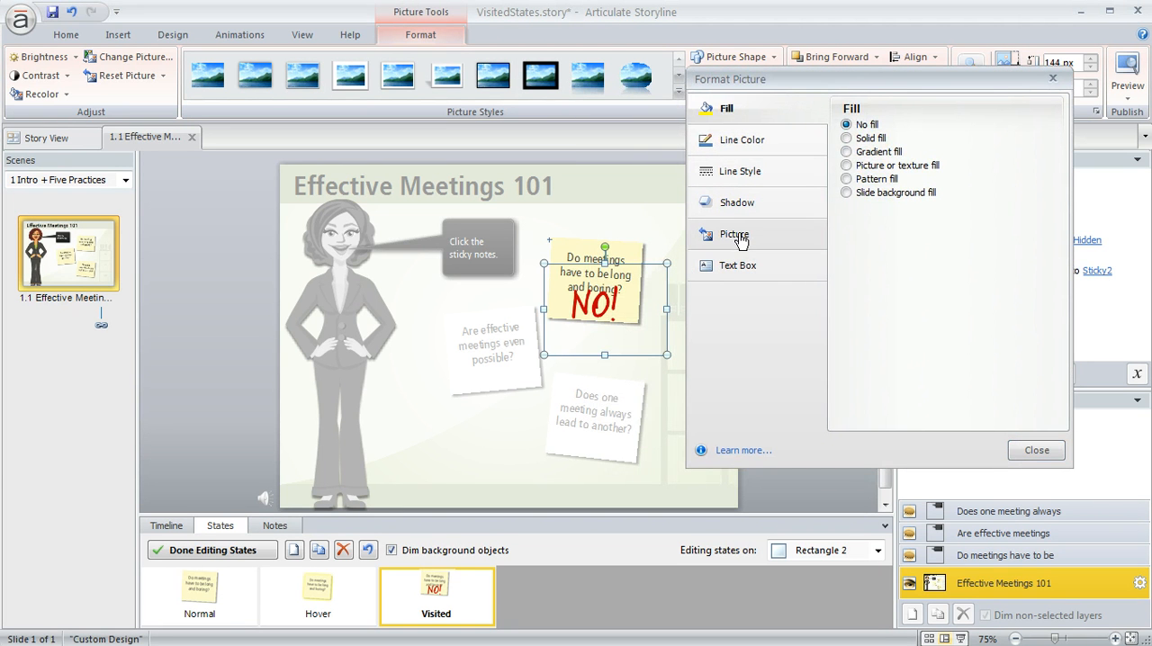
click(735, 234)
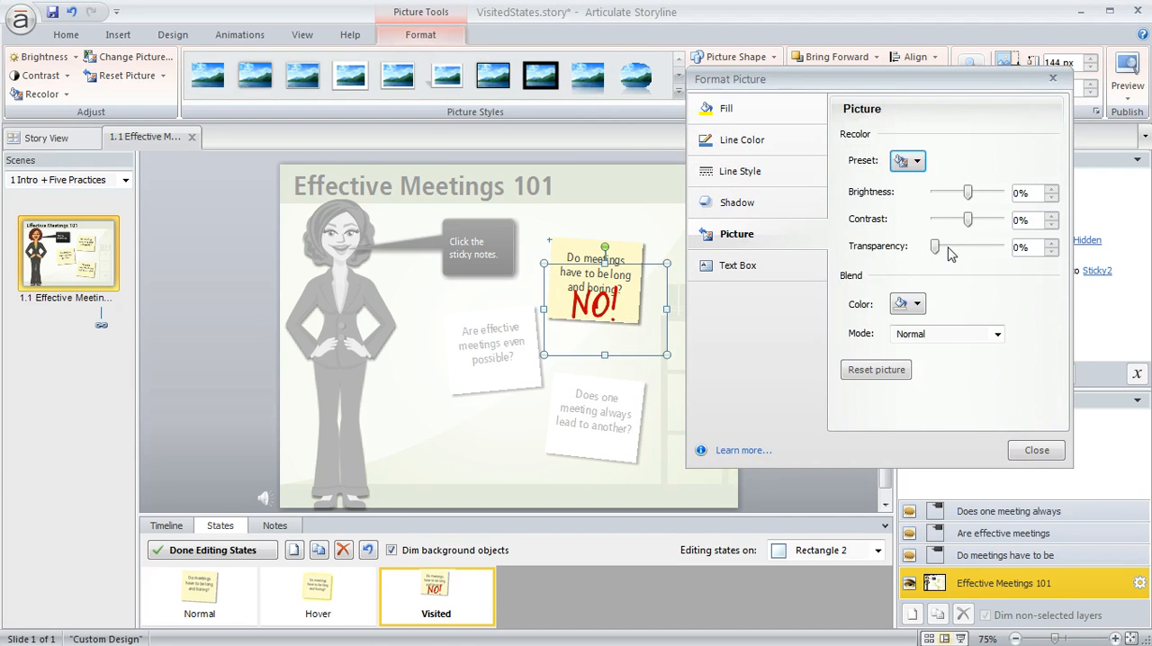
drag(936, 248, 949, 247)
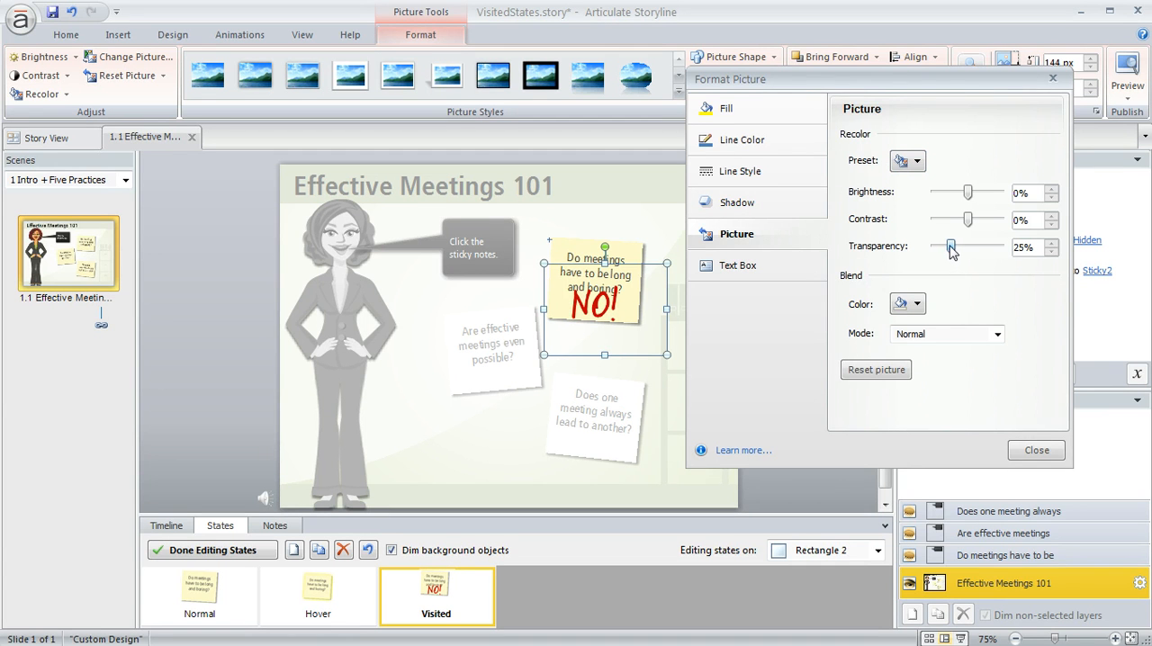
drag(949, 247, 968, 247)
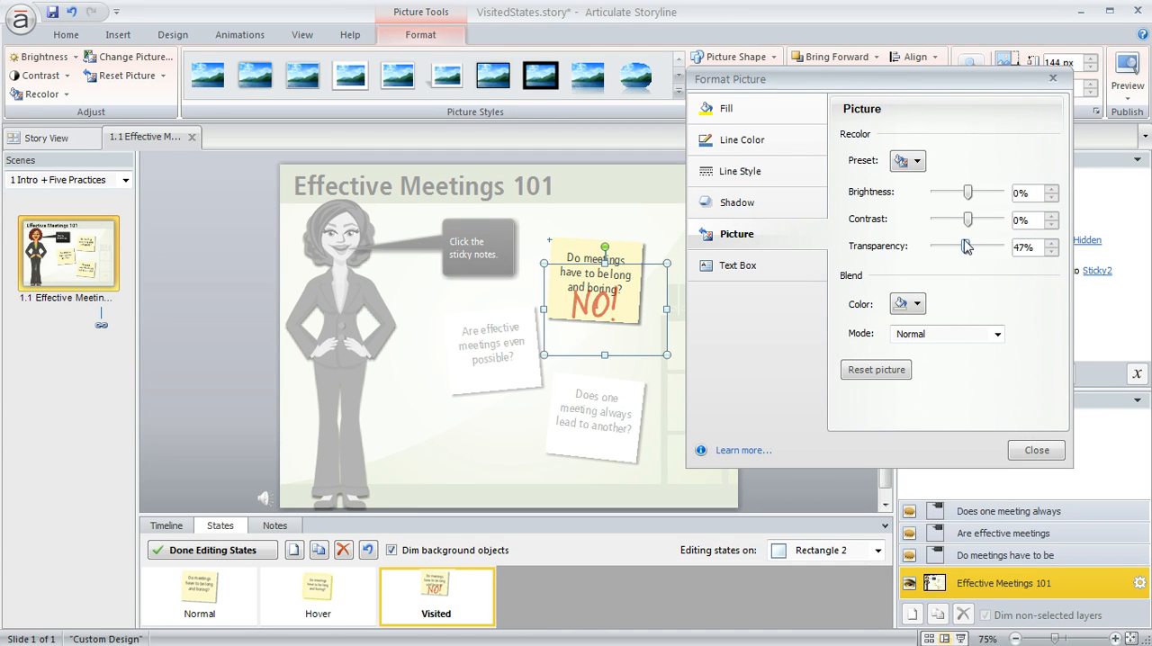
drag(963, 246, 974, 246)
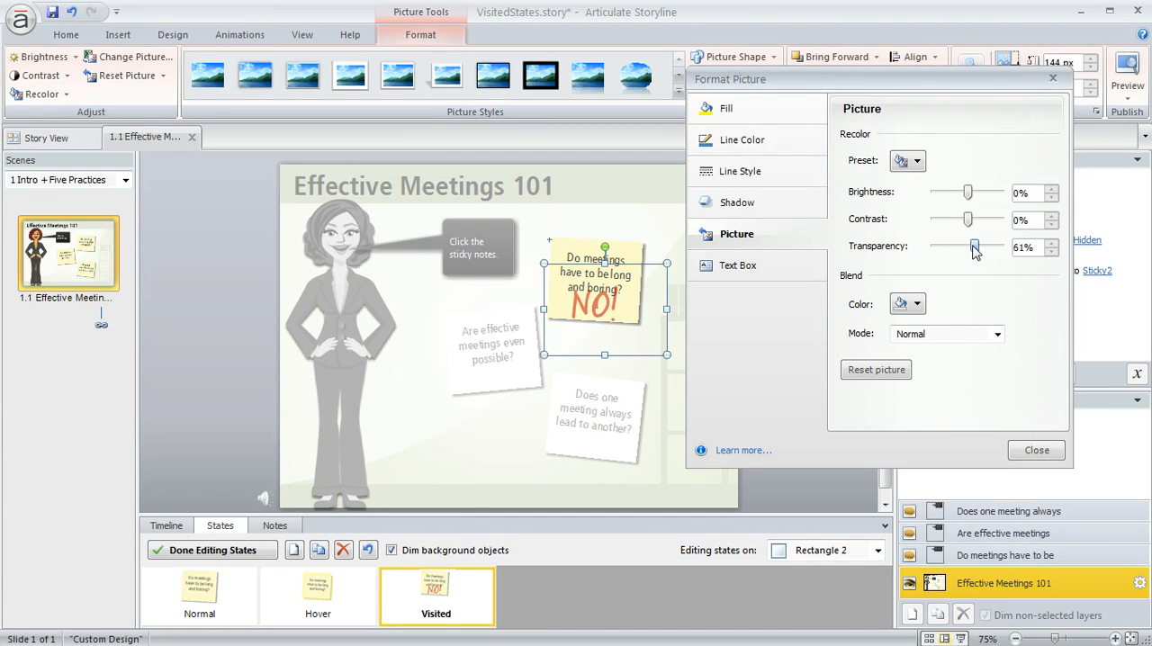
drag(971, 247, 975, 247)
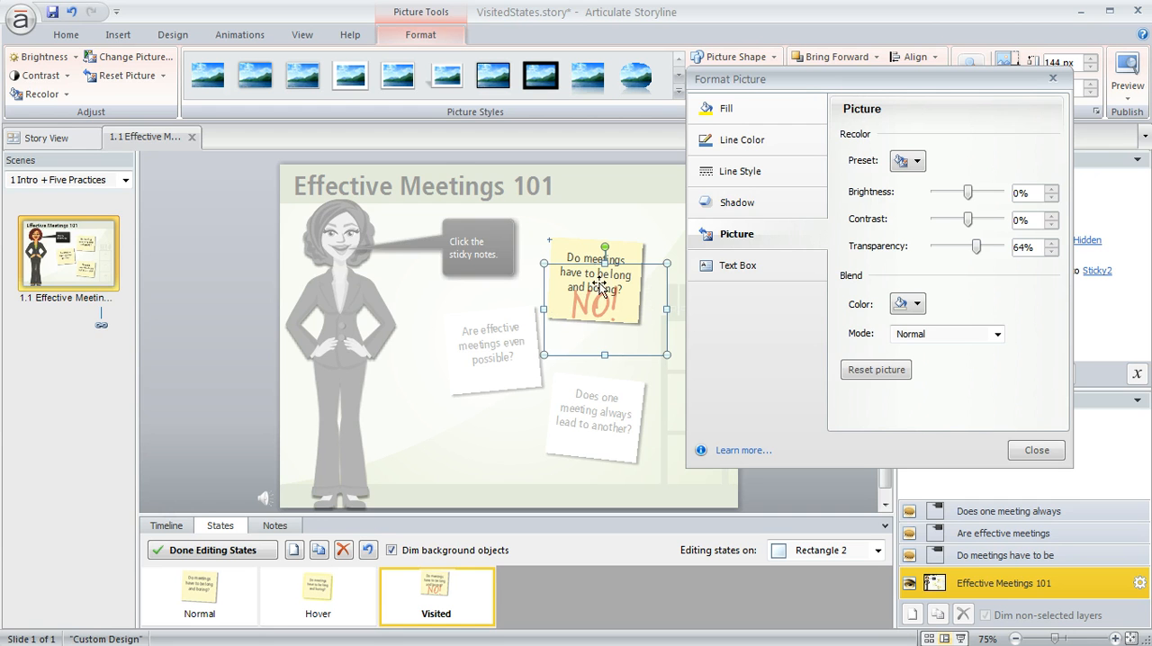
mouse_move(1035, 450)
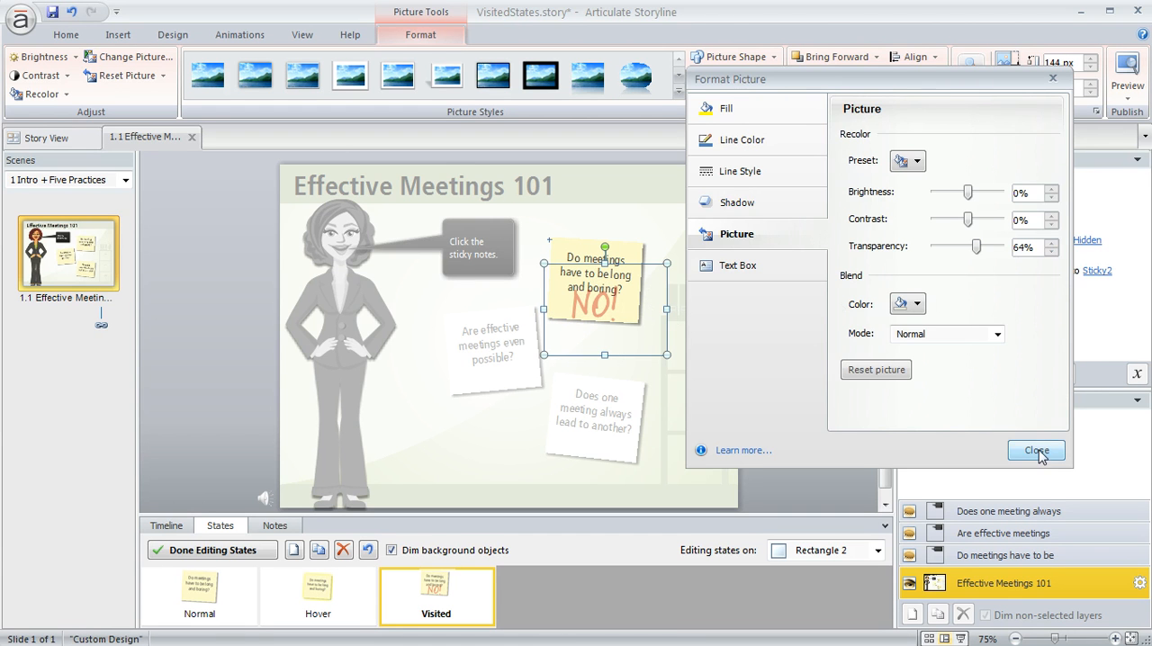
Close Format Picture and finish editing the 'long and boring' note's states
click(1035, 450)
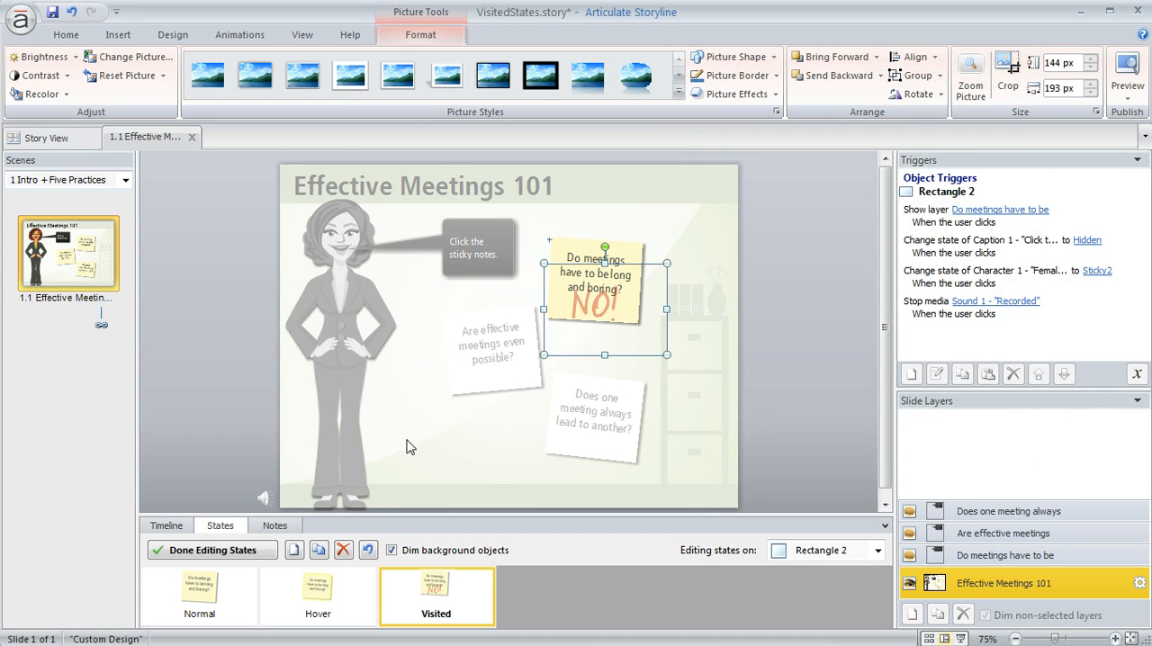
mouse_move(575, 306)
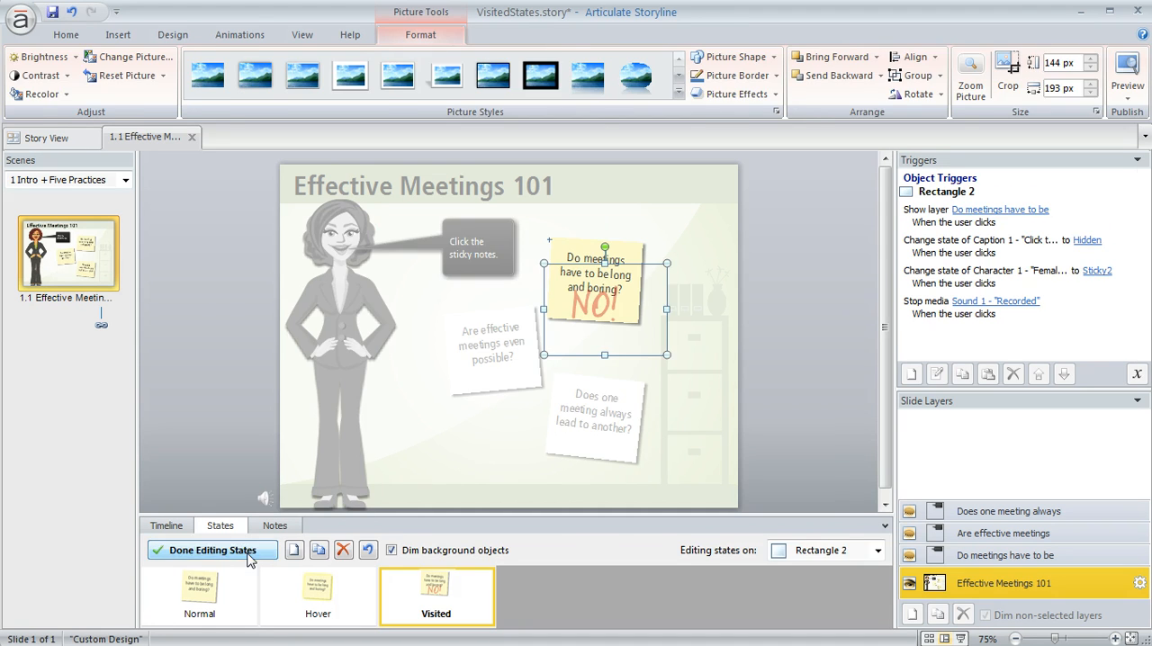
click(213, 550)
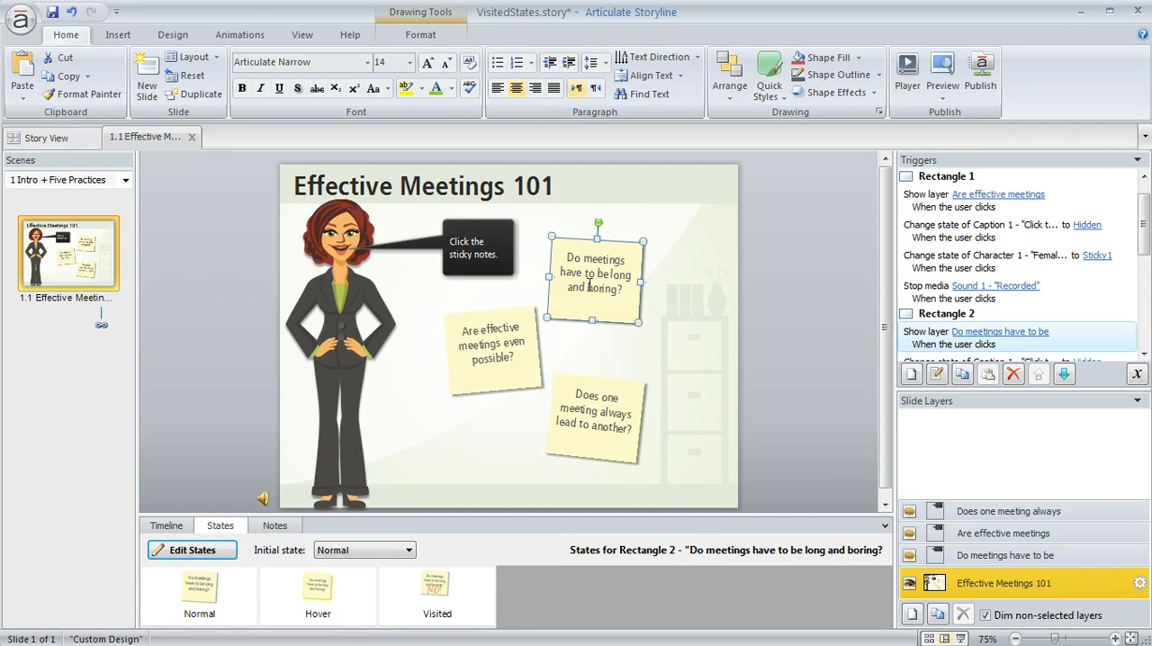
mouse_move(618, 420)
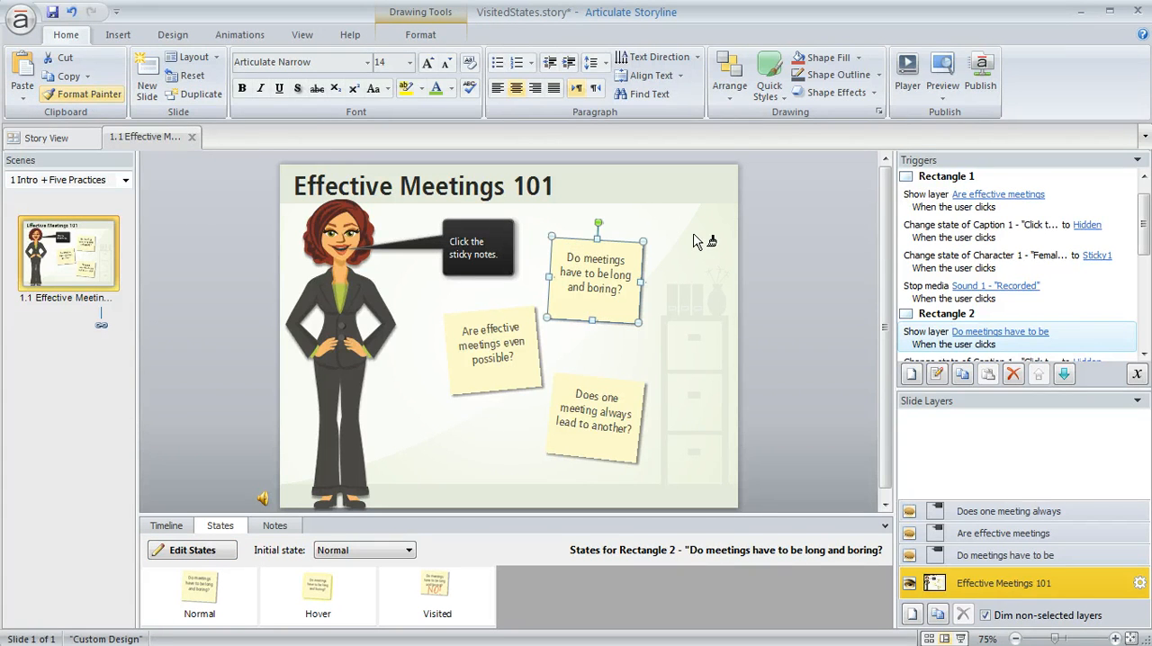
mouse_move(696, 306)
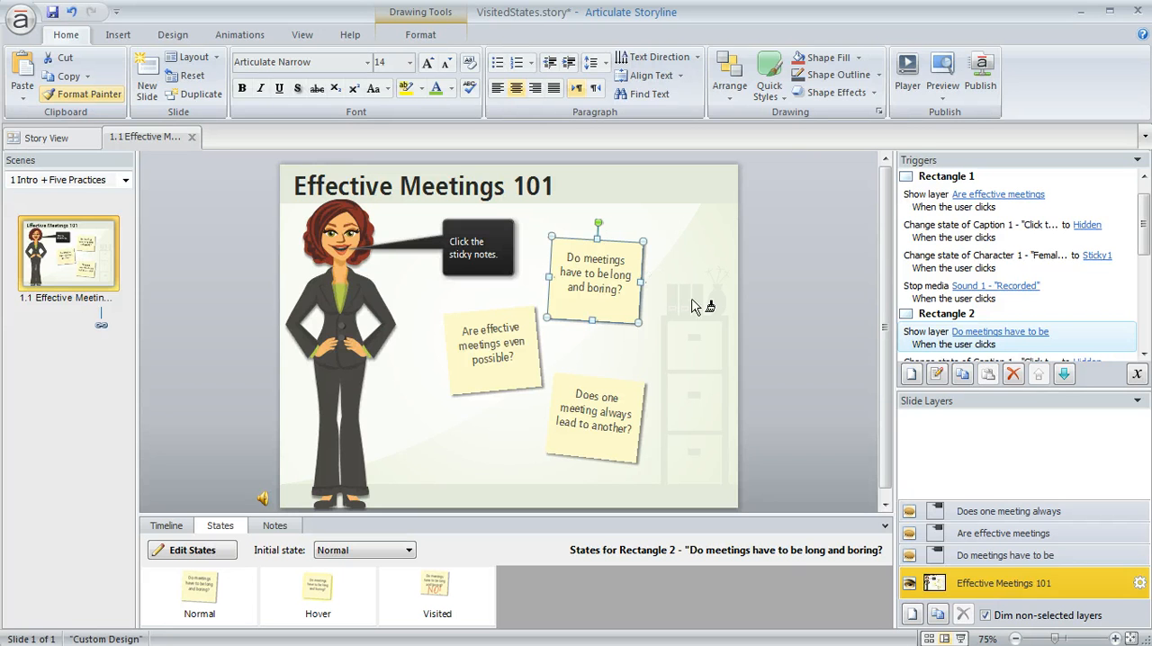
mouse_move(616, 448)
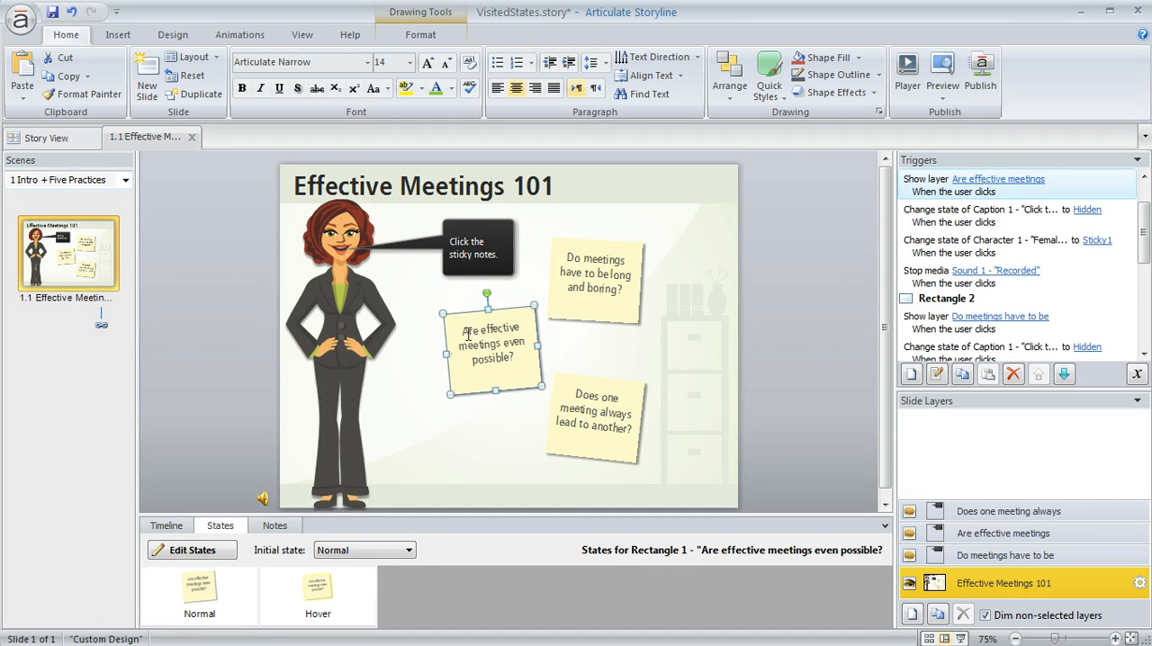
mouse_move(450, 415)
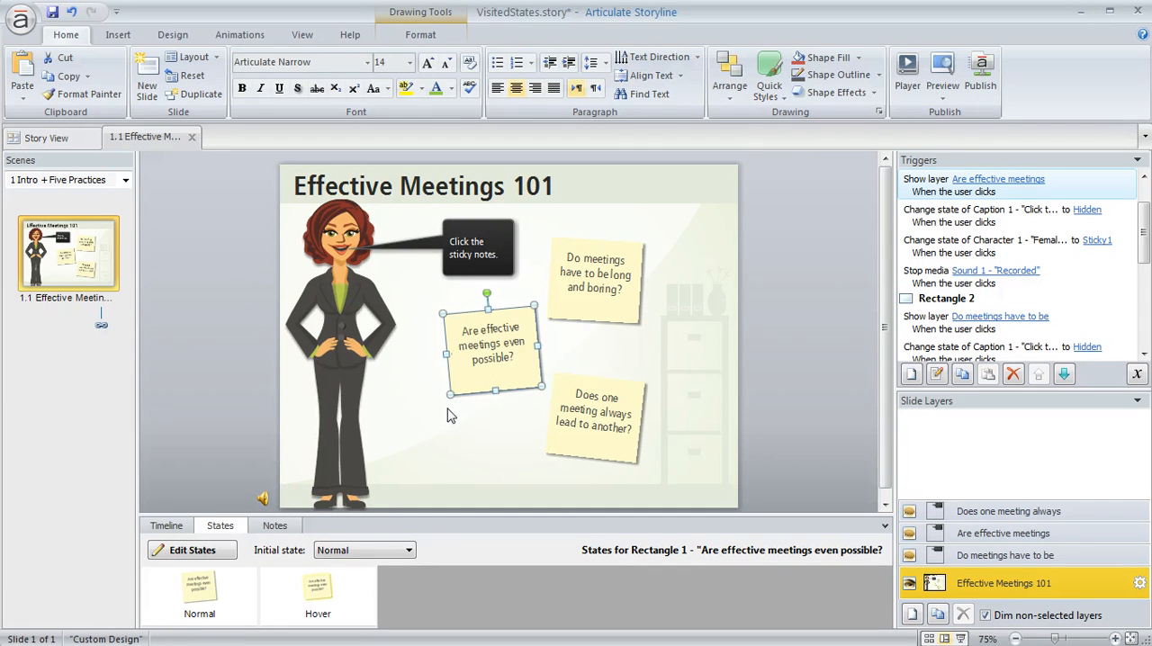
Add a built-in Visited state to the 'Are effective meetings even possible?' note
click(192, 550)
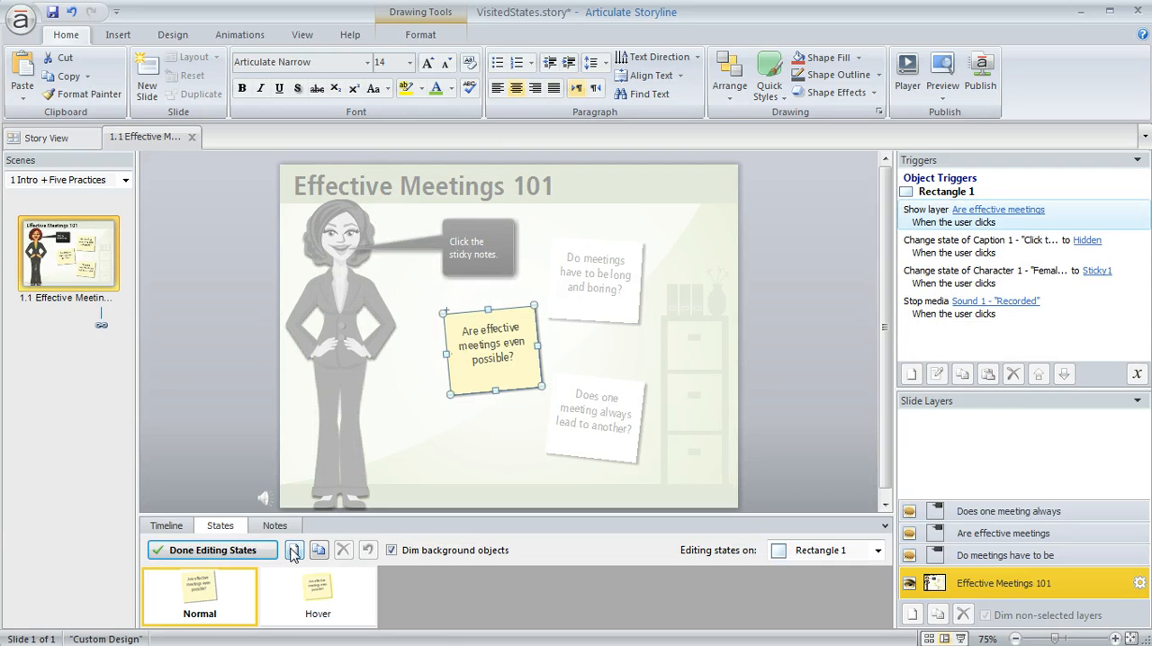
click(294, 549)
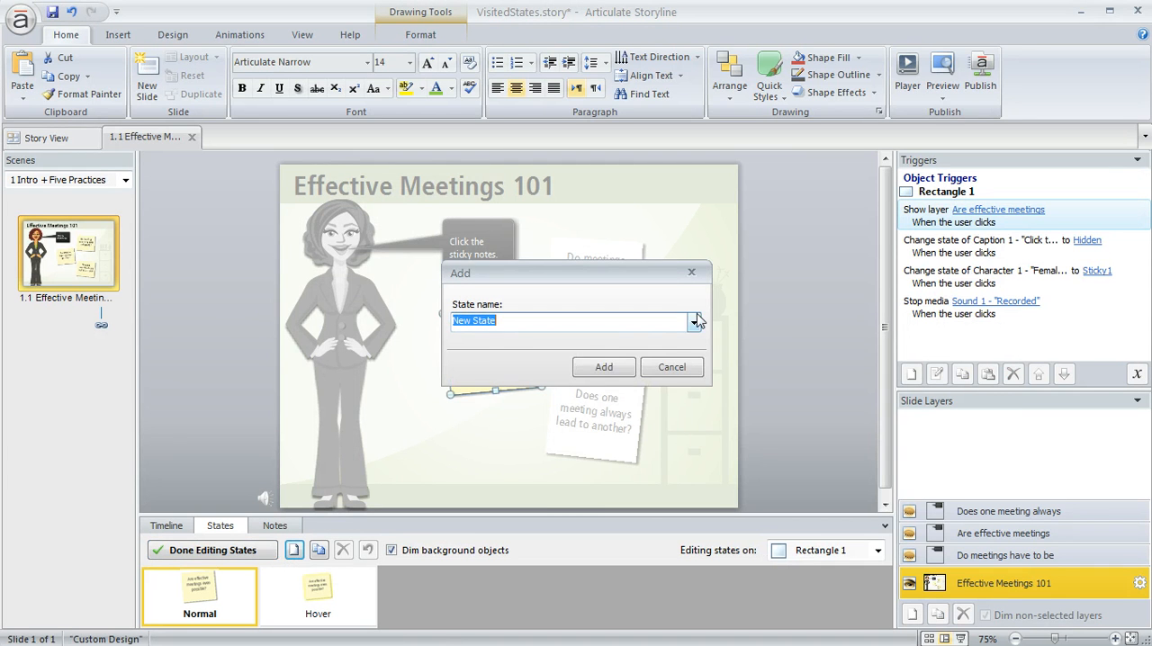
click(694, 322)
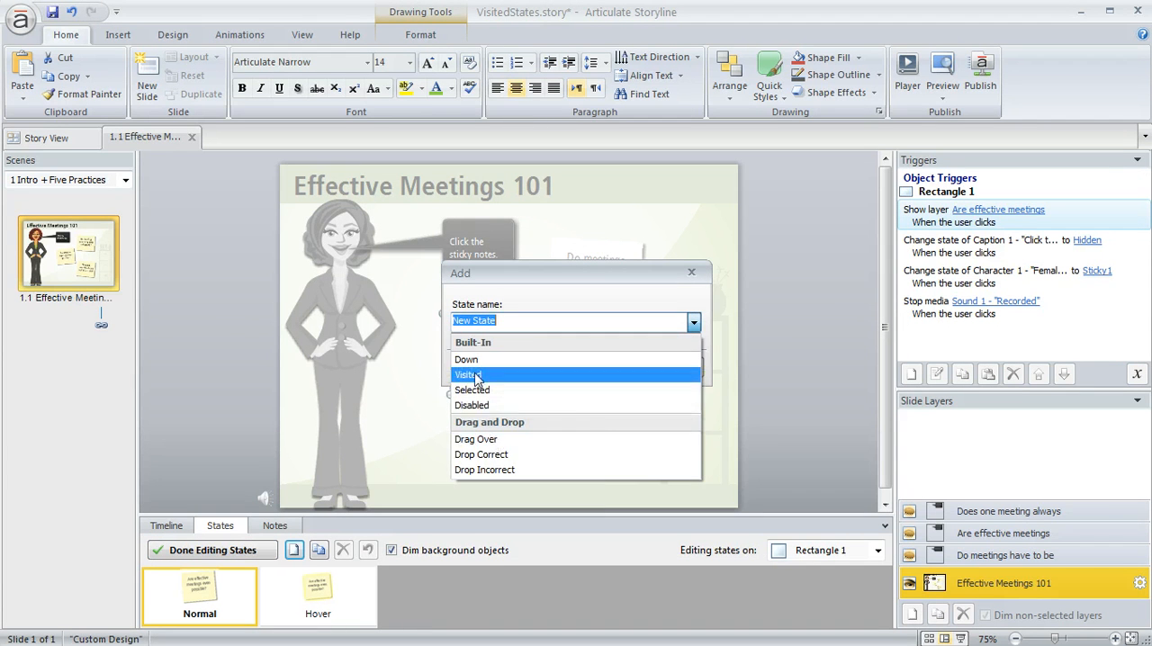
click(467, 374)
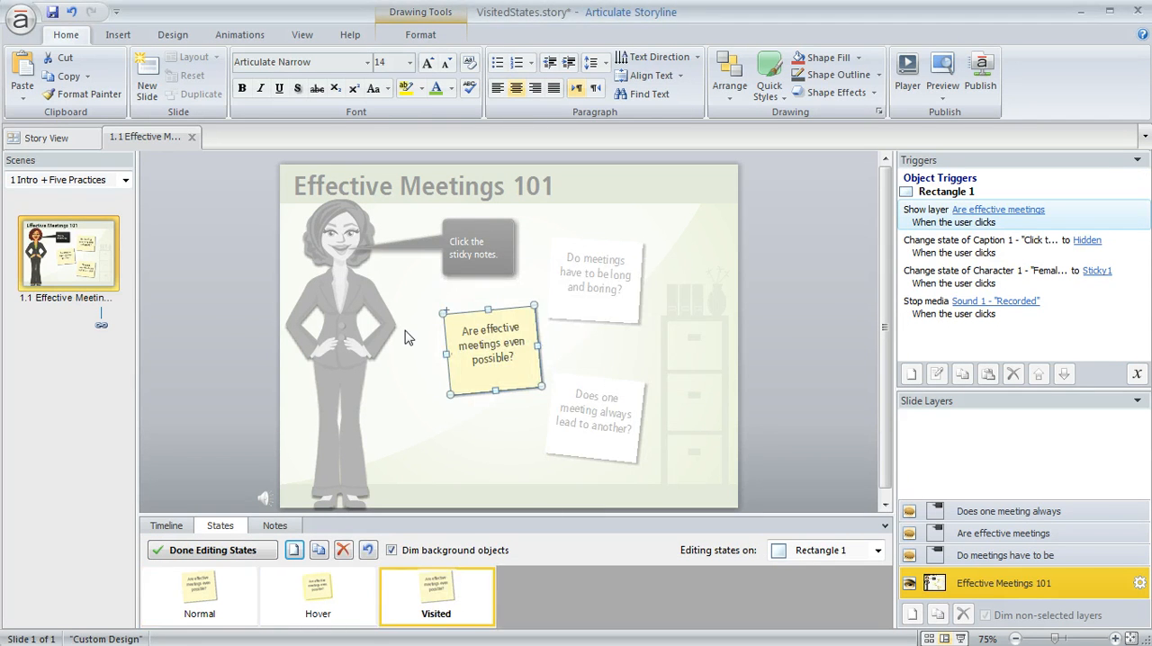
click(118, 34)
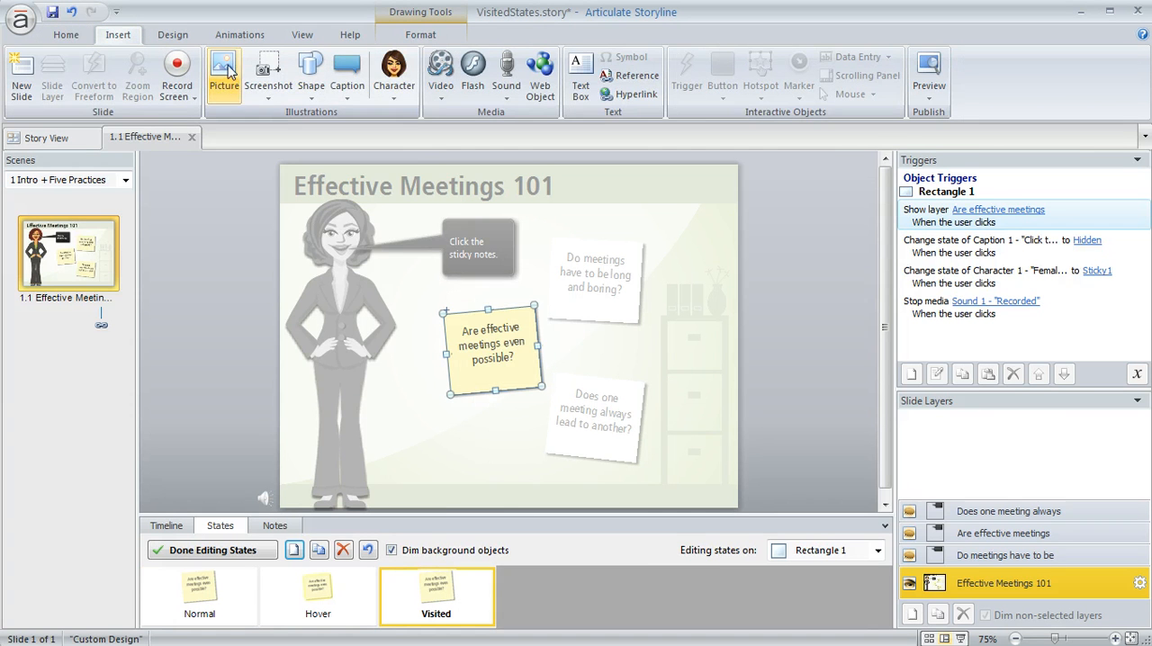
Insert the YES image onto the effective-meetings note's Visited state
click(223, 74)
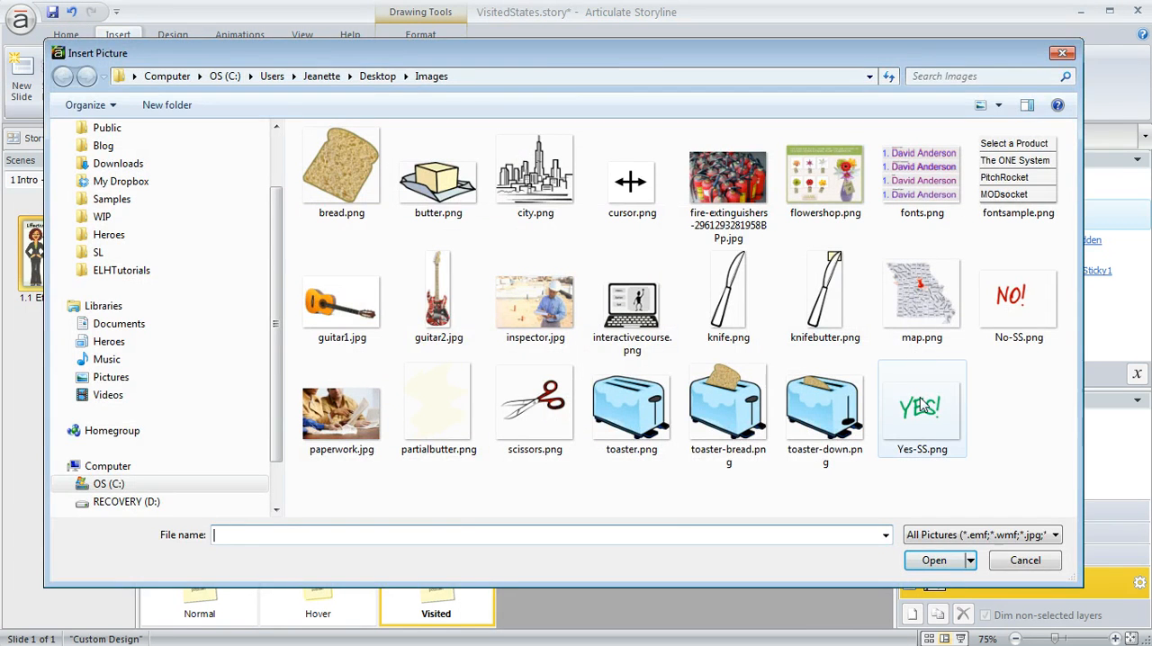
click(933, 559)
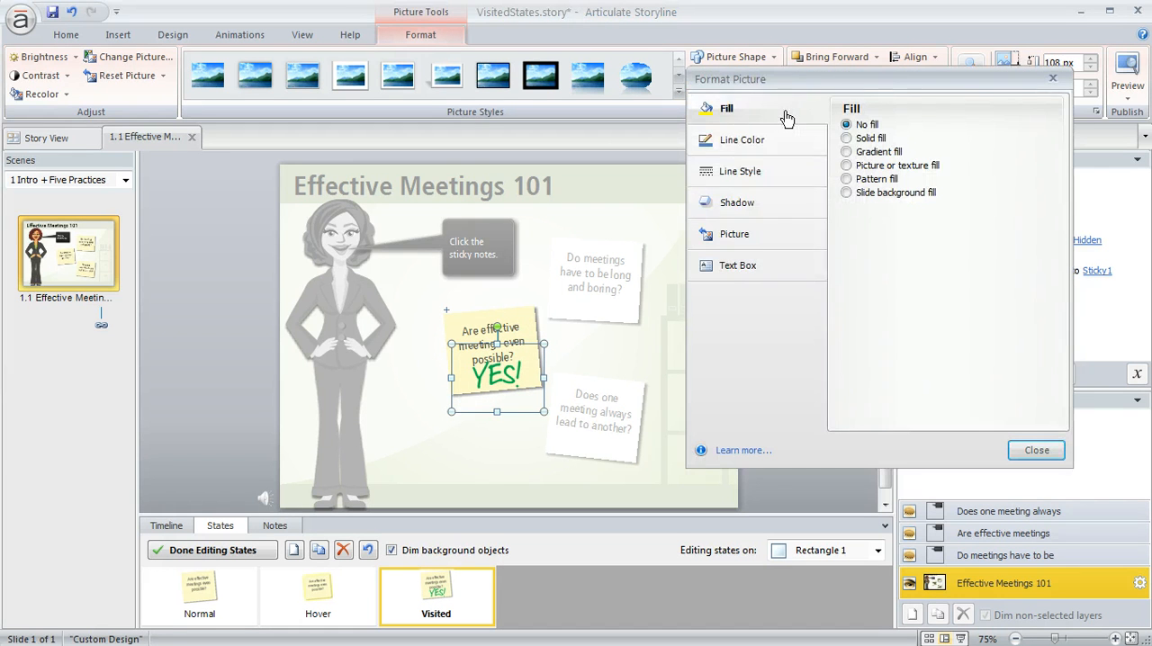
Fade the YES graphic to 61% transparency and finish editing the note's states
click(733, 233)
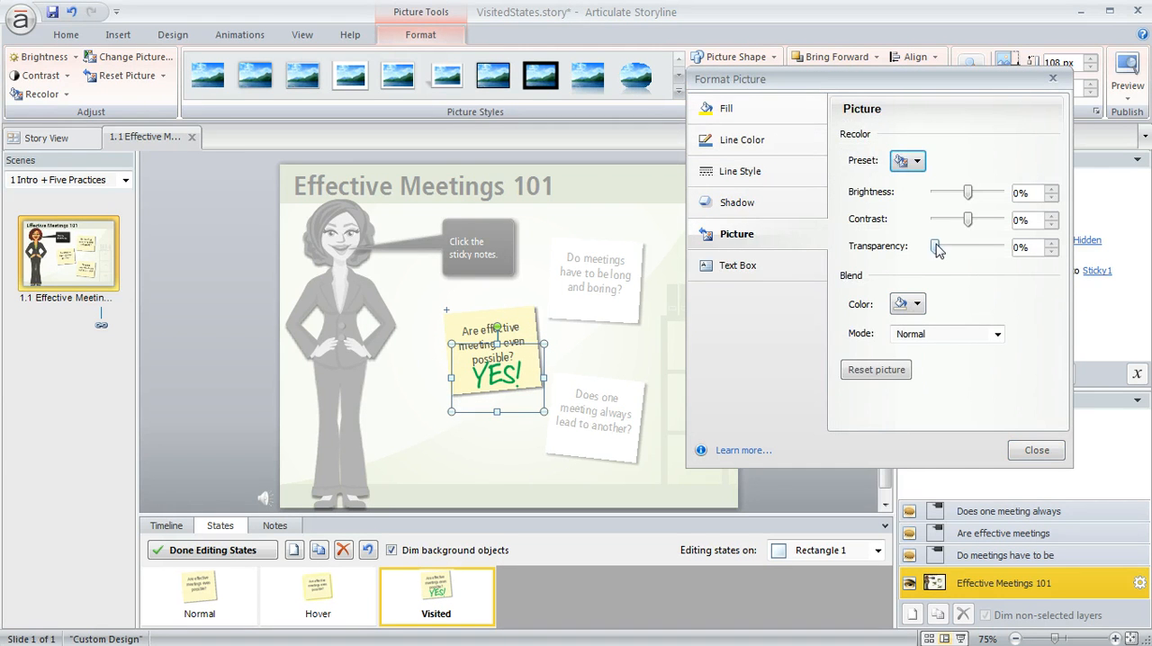
drag(939, 247, 963, 247)
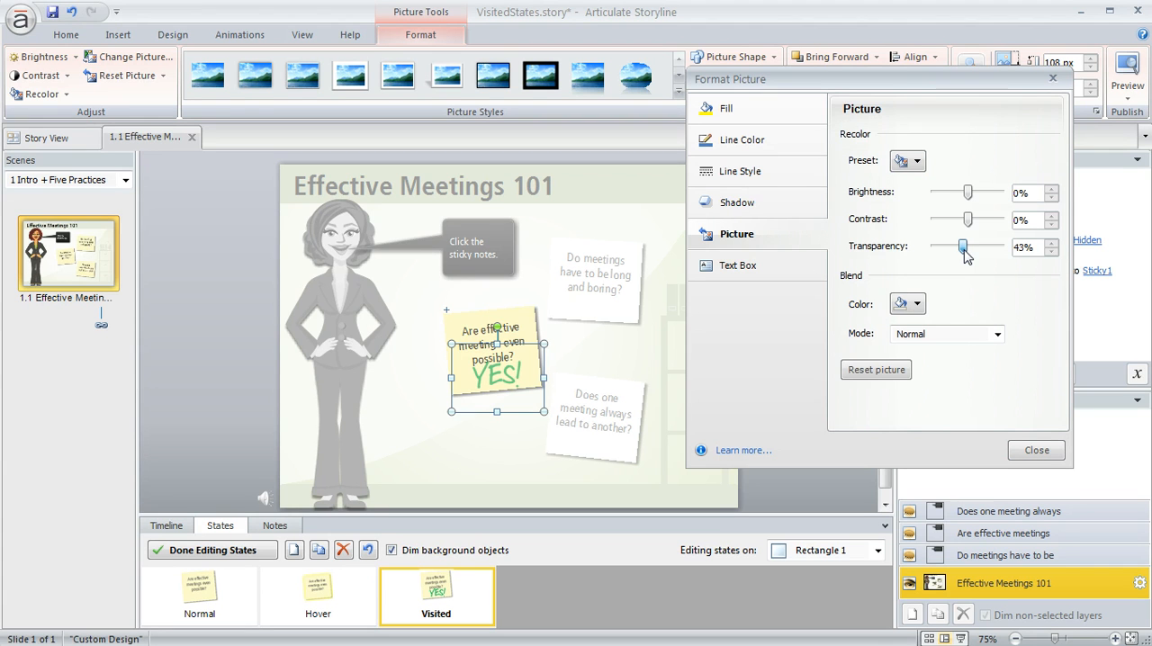
drag(963, 248, 975, 247)
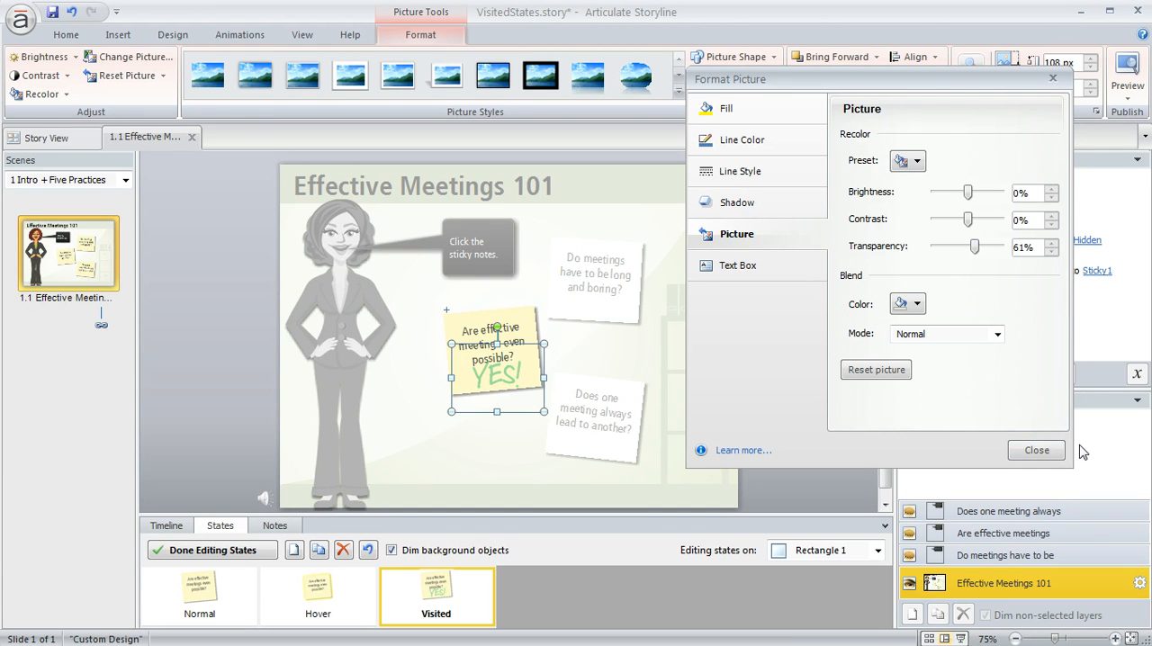
click(213, 550)
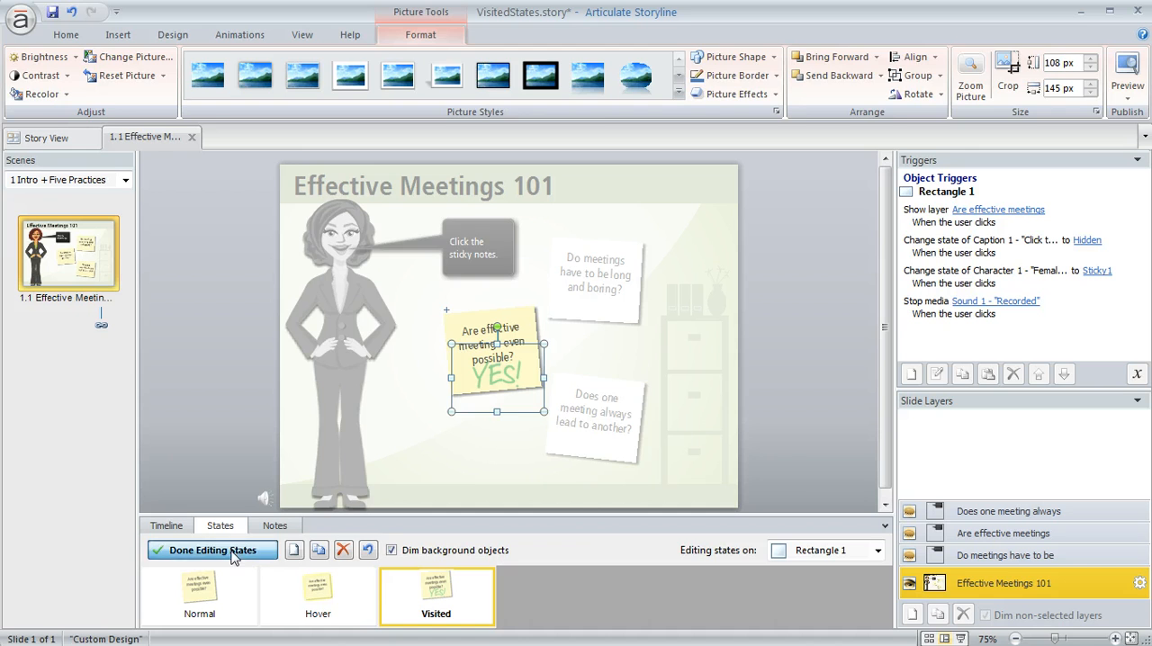
click(213, 550)
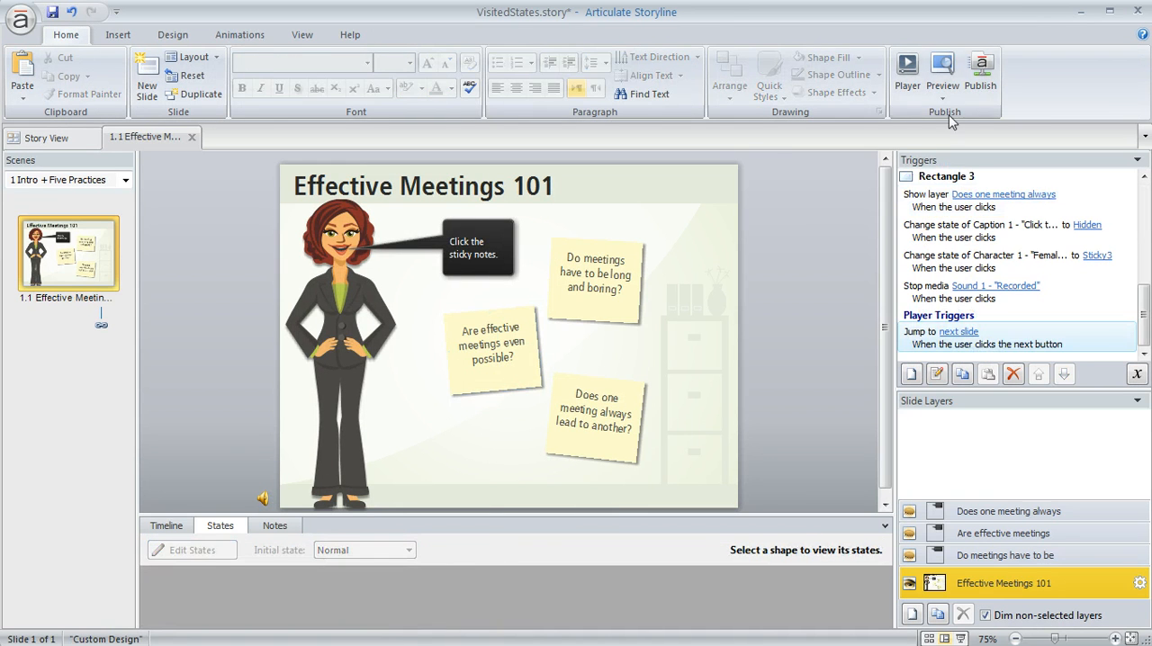
Preview the slide, check the long-and-boring note's Visited state, then close the preview
click(943, 72)
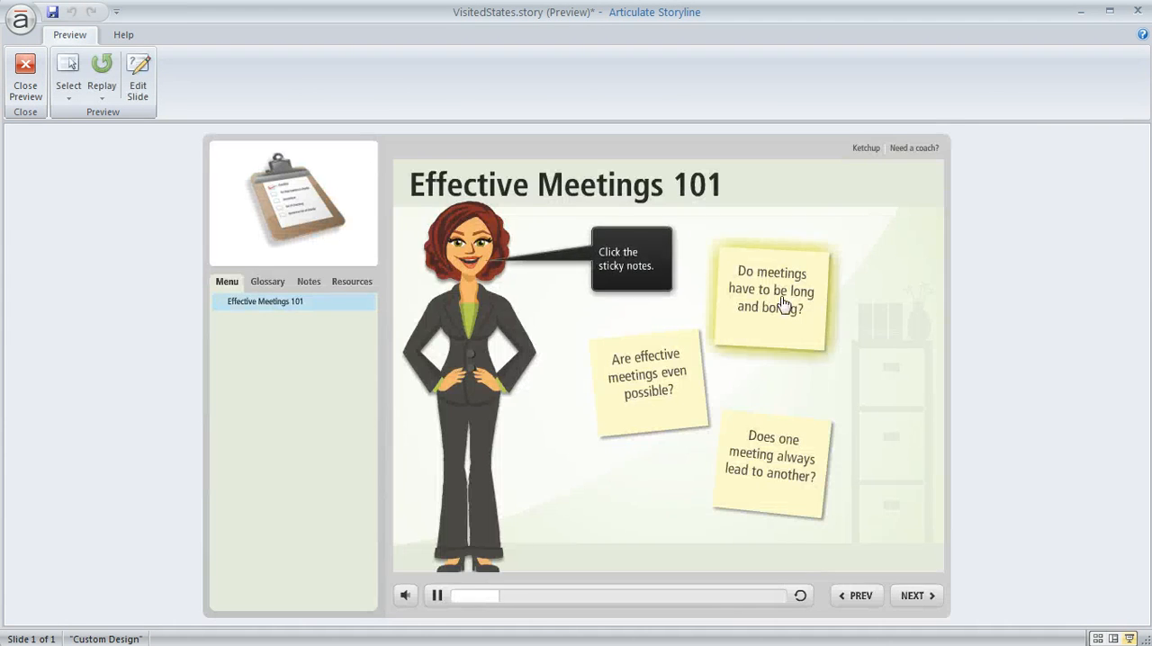
click(771, 301)
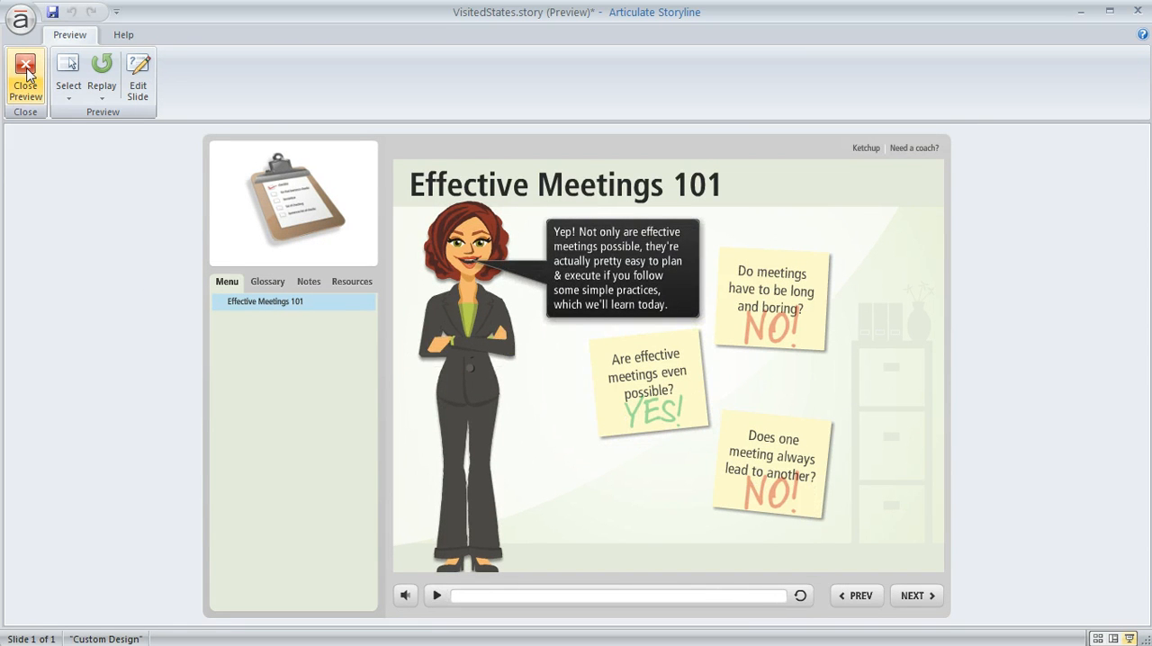
mouse_move(25, 77)
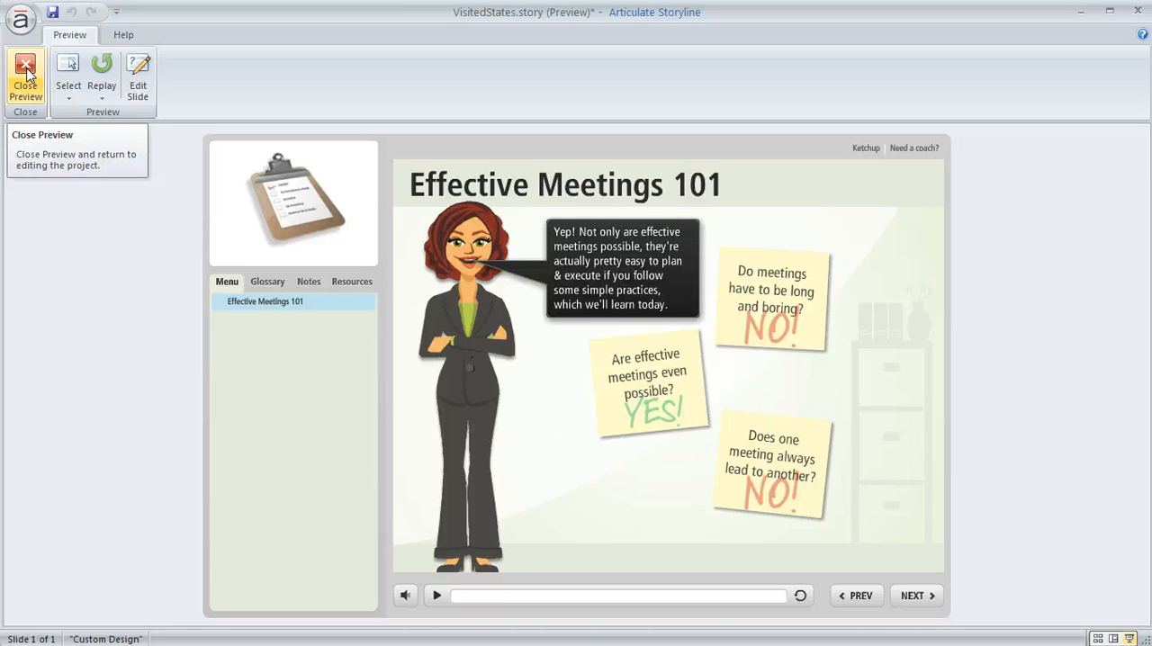
click(25, 76)
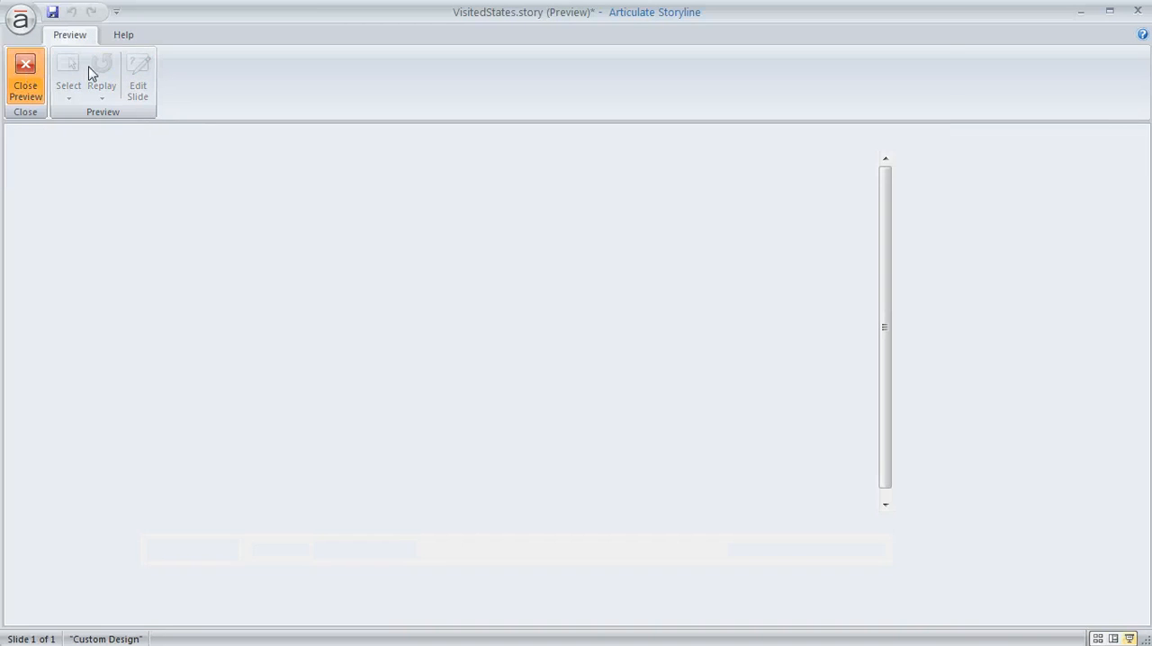
click(25, 80)
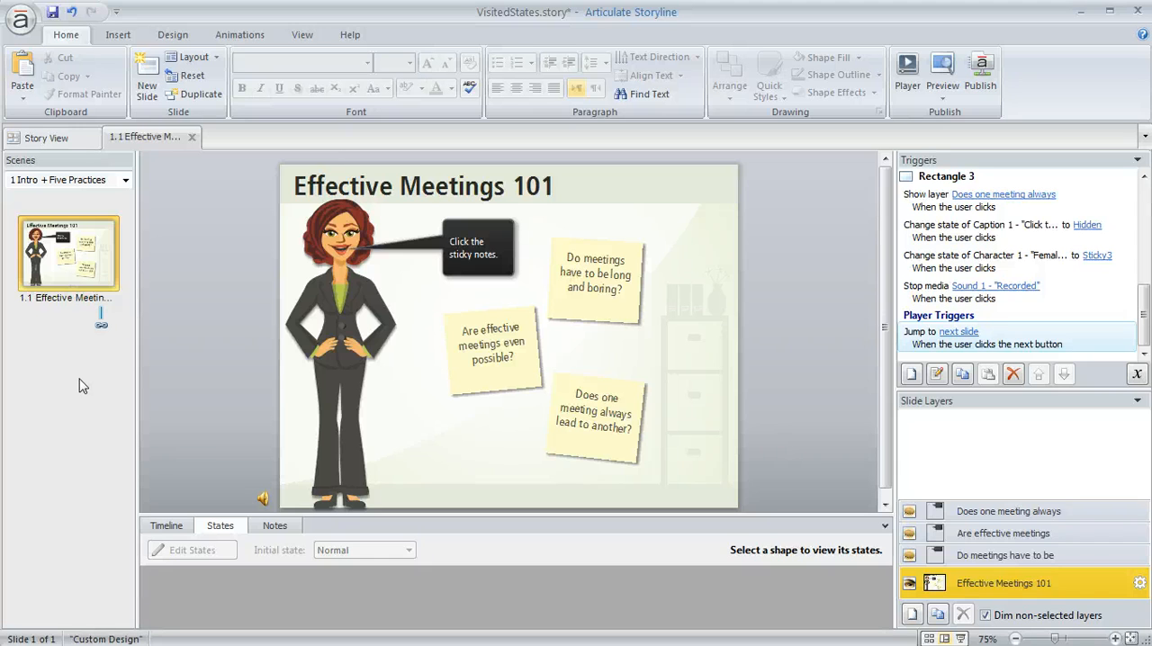